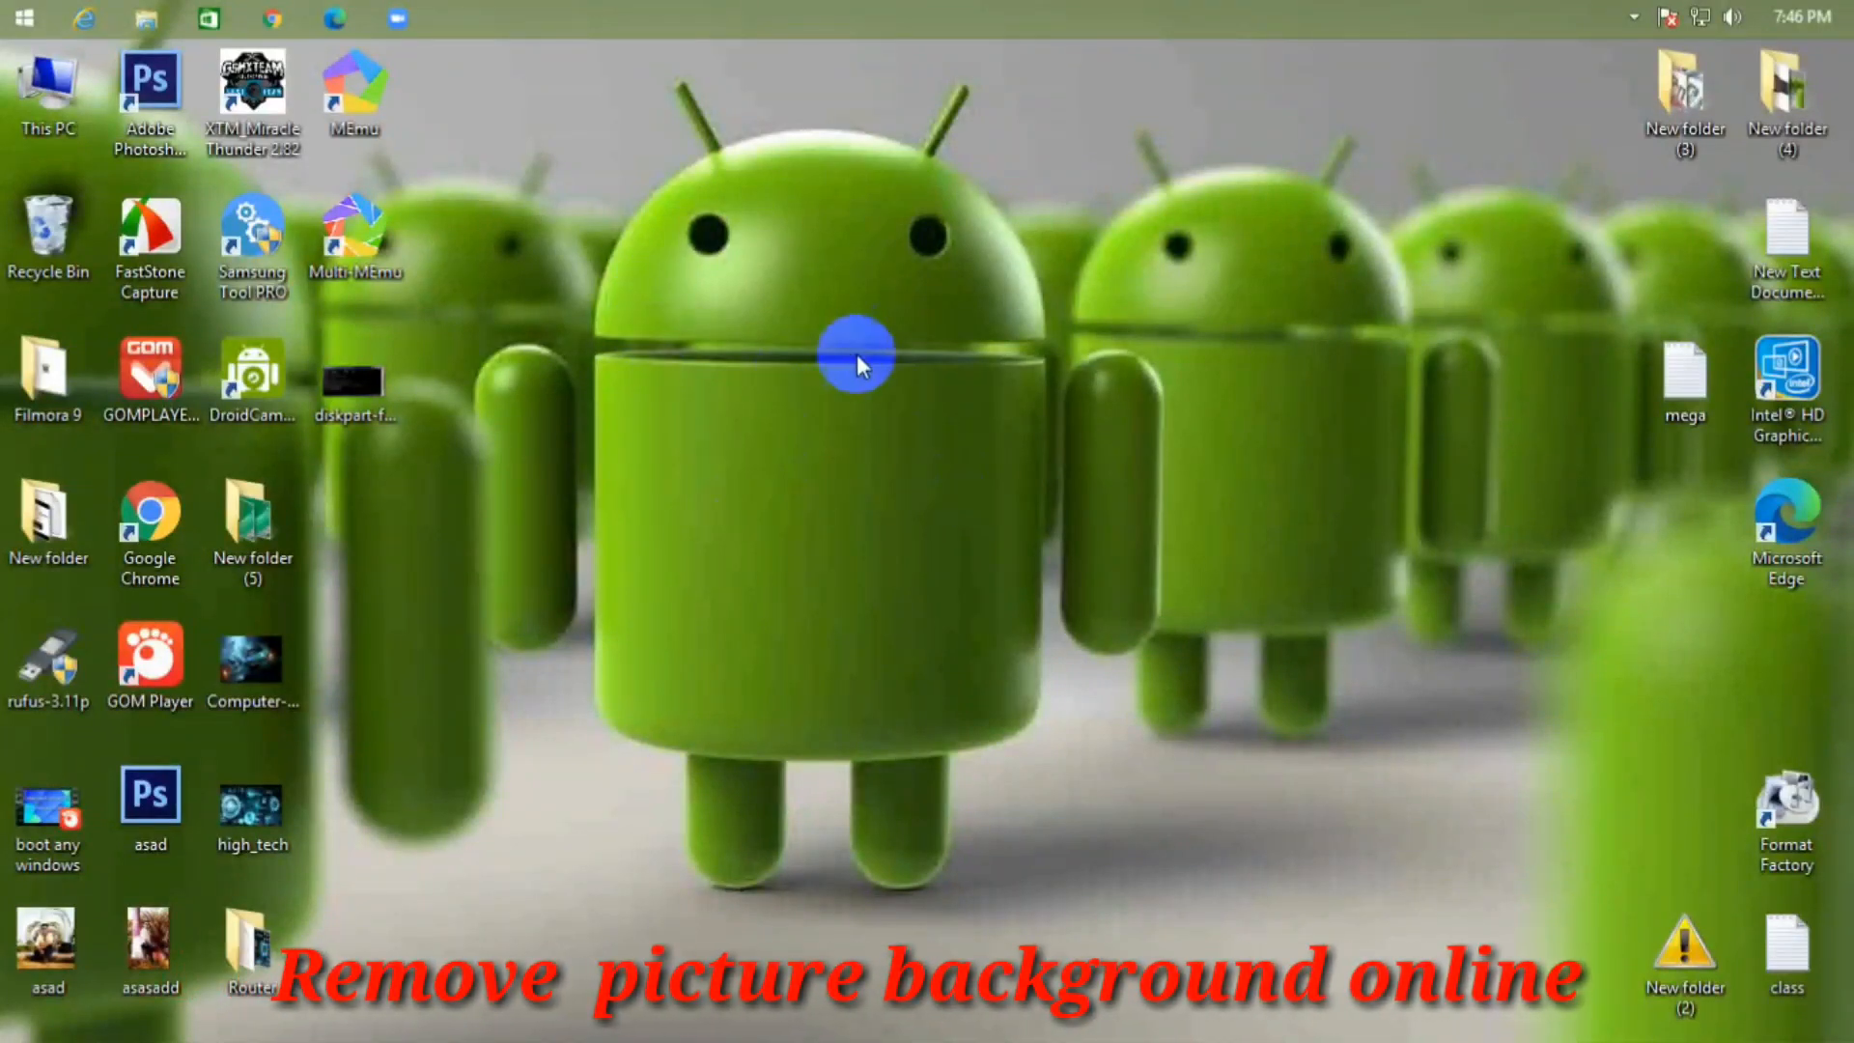
pyautogui.moveTo(752, 352)
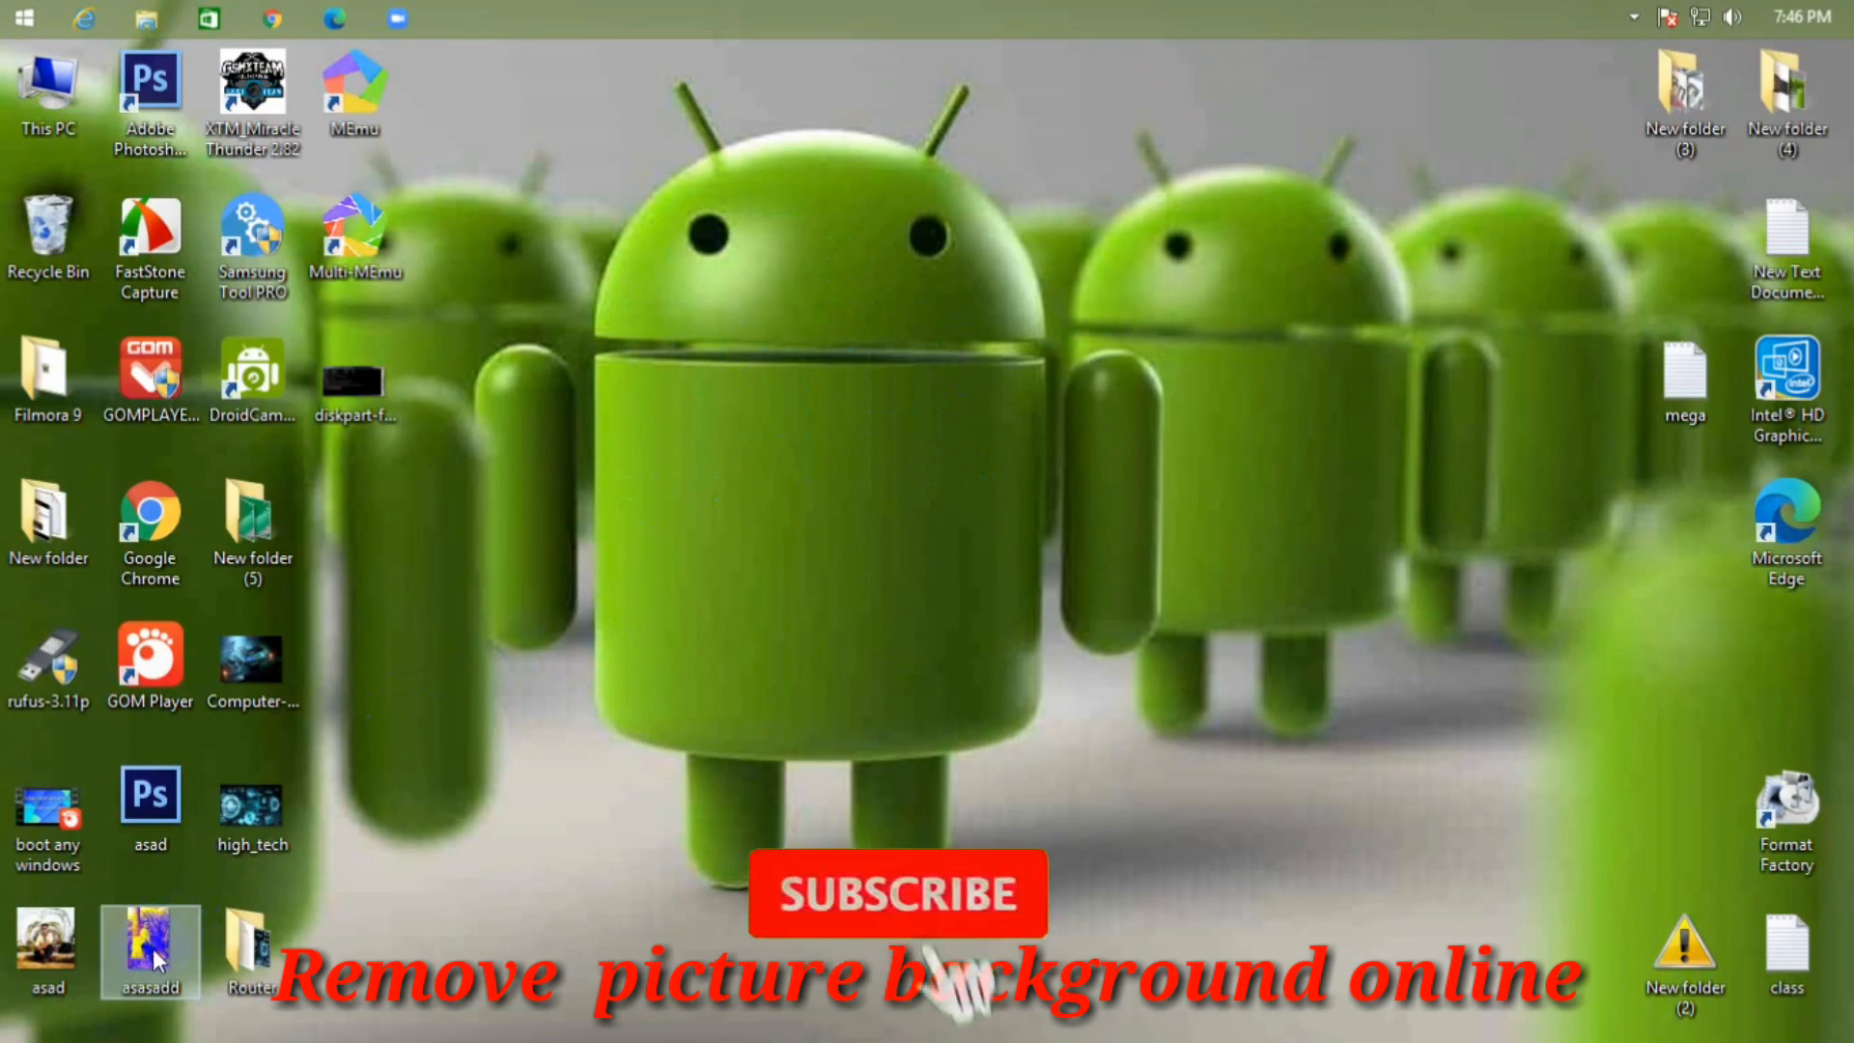
# Step: Open the asad photo from the desktop in Windows Photo Viewer
pyautogui.doubleClick(148, 813)
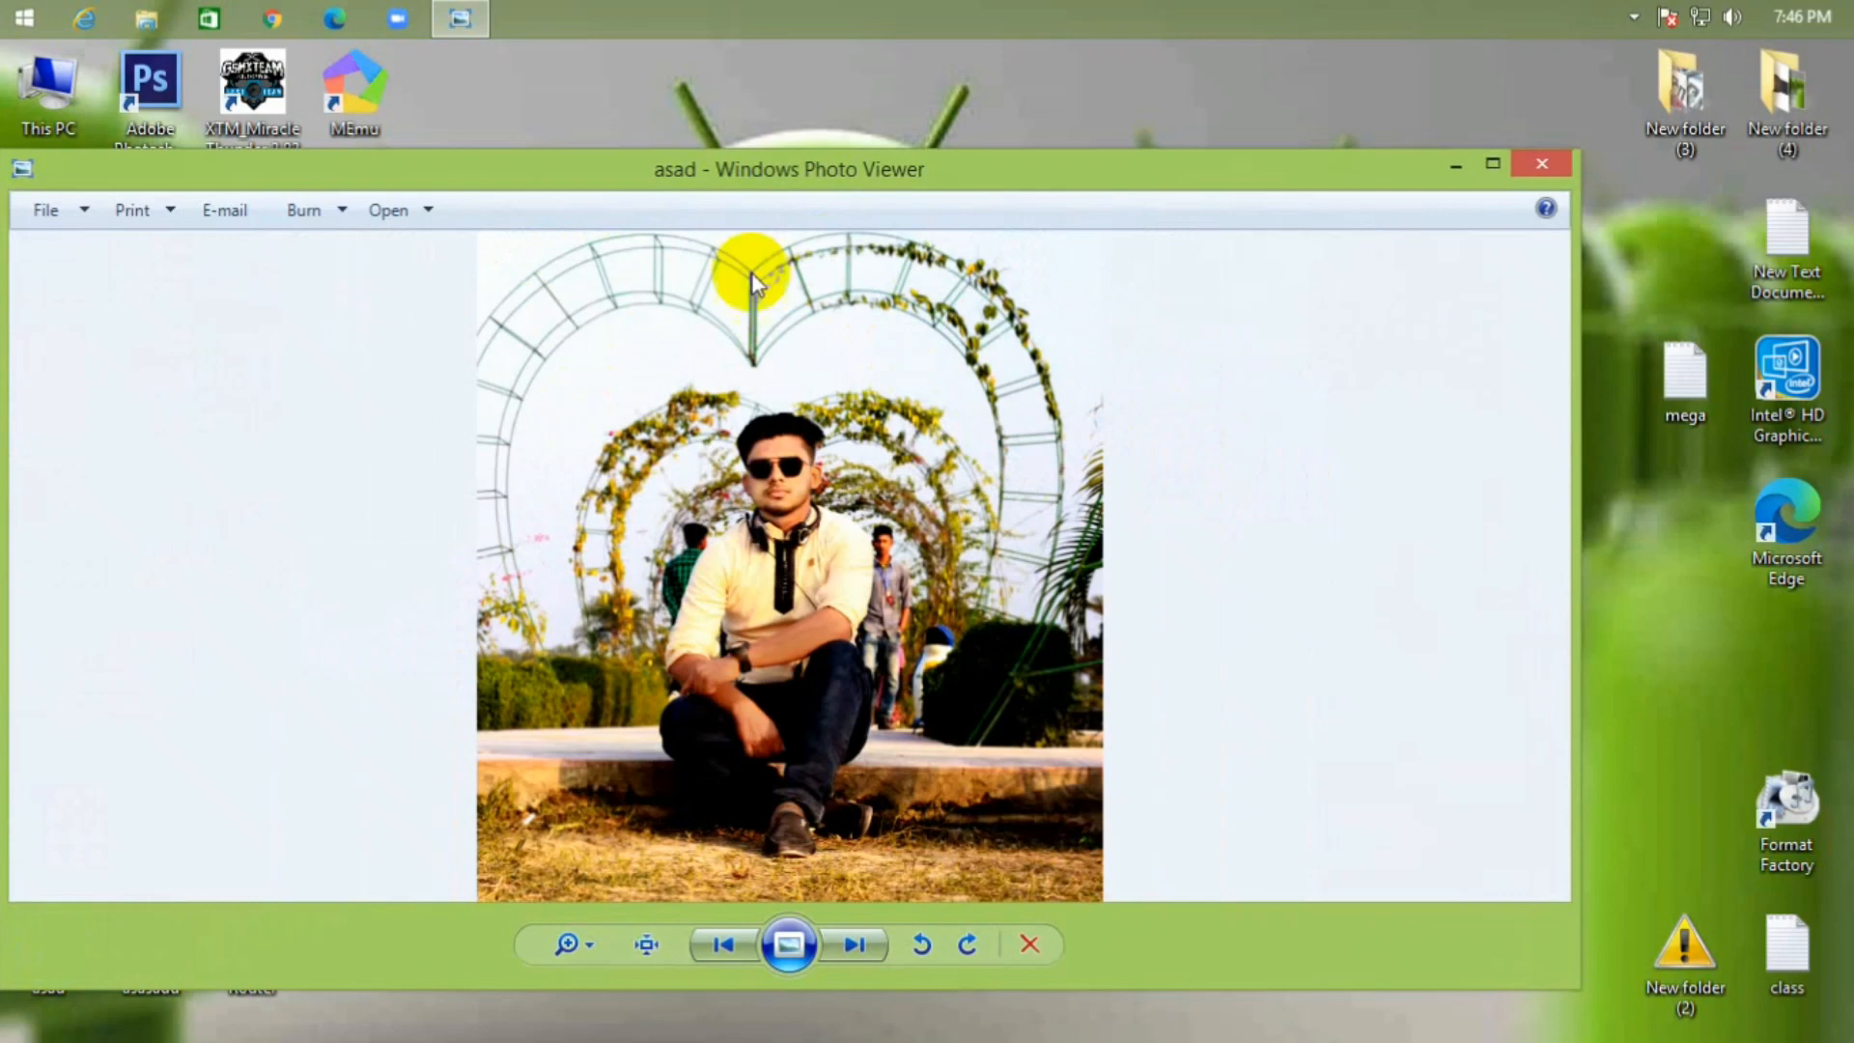
pyautogui.click(1539, 162)
pyautogui.write('www.rom')
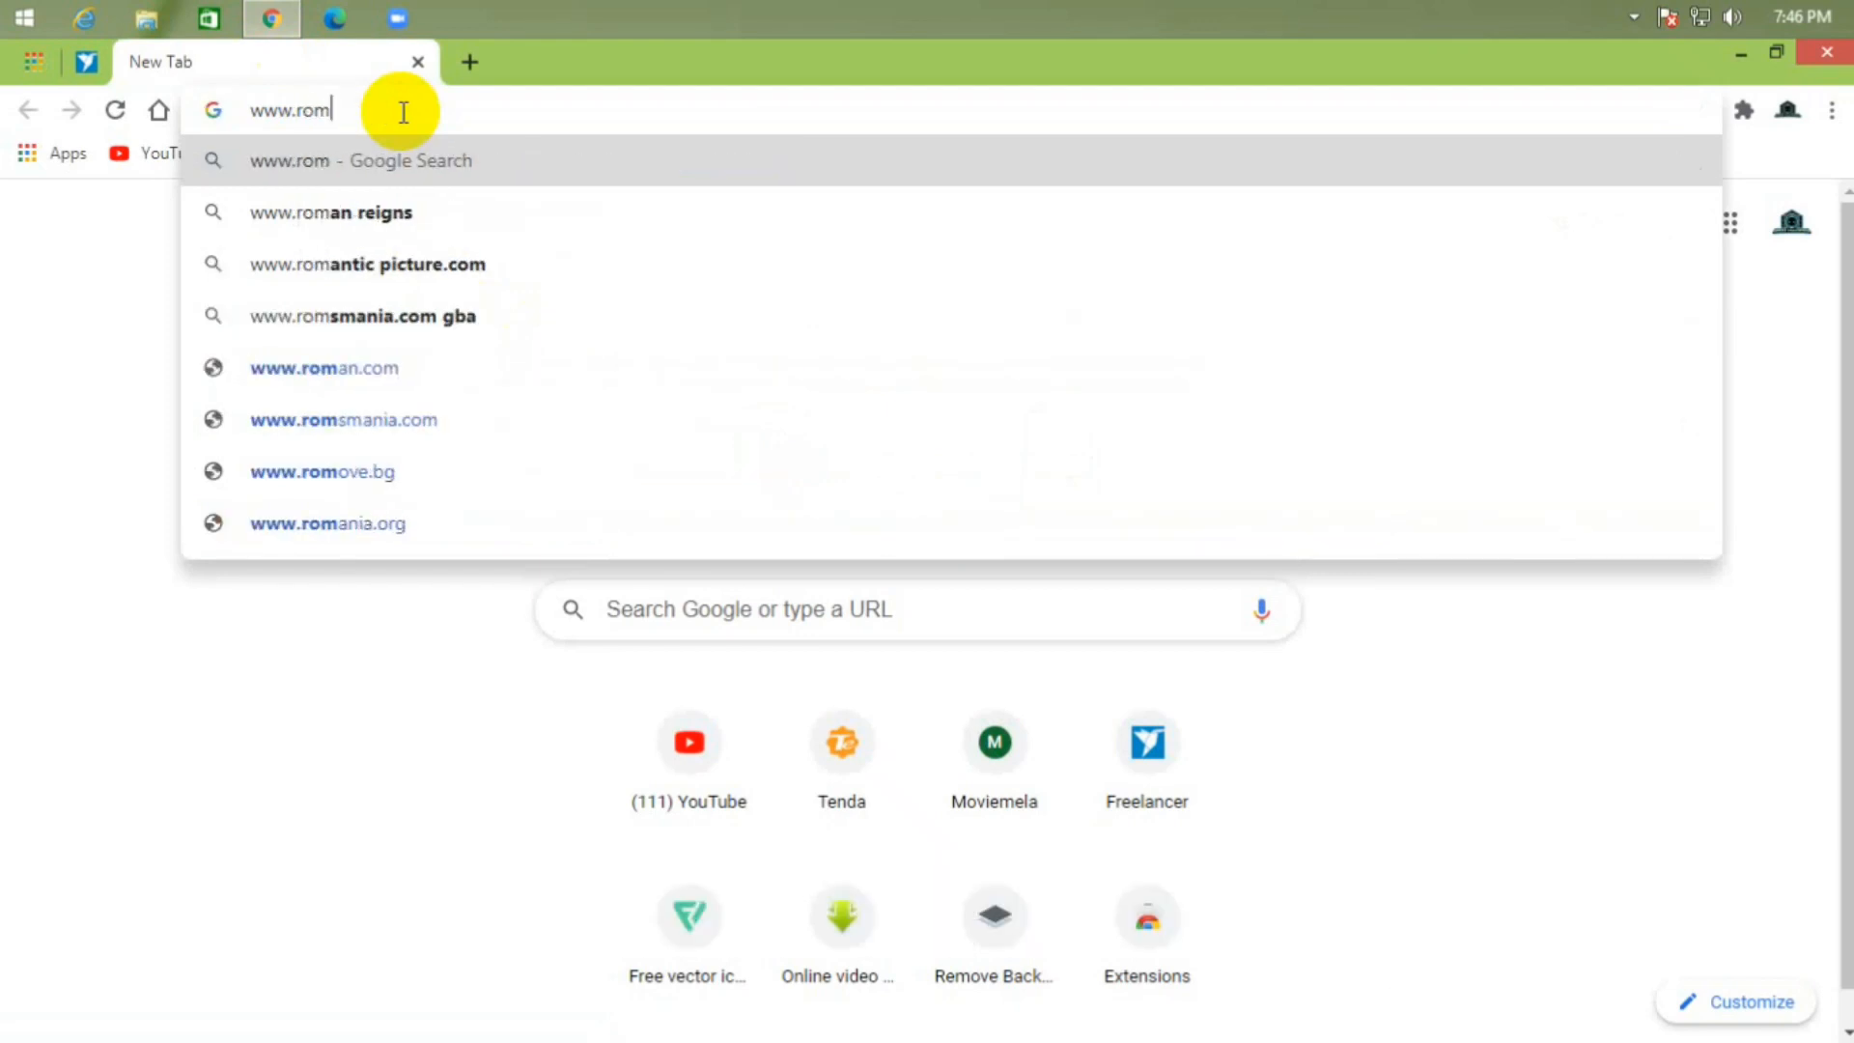
pyautogui.press('Backspace')
pyautogui.write('emove.bg')
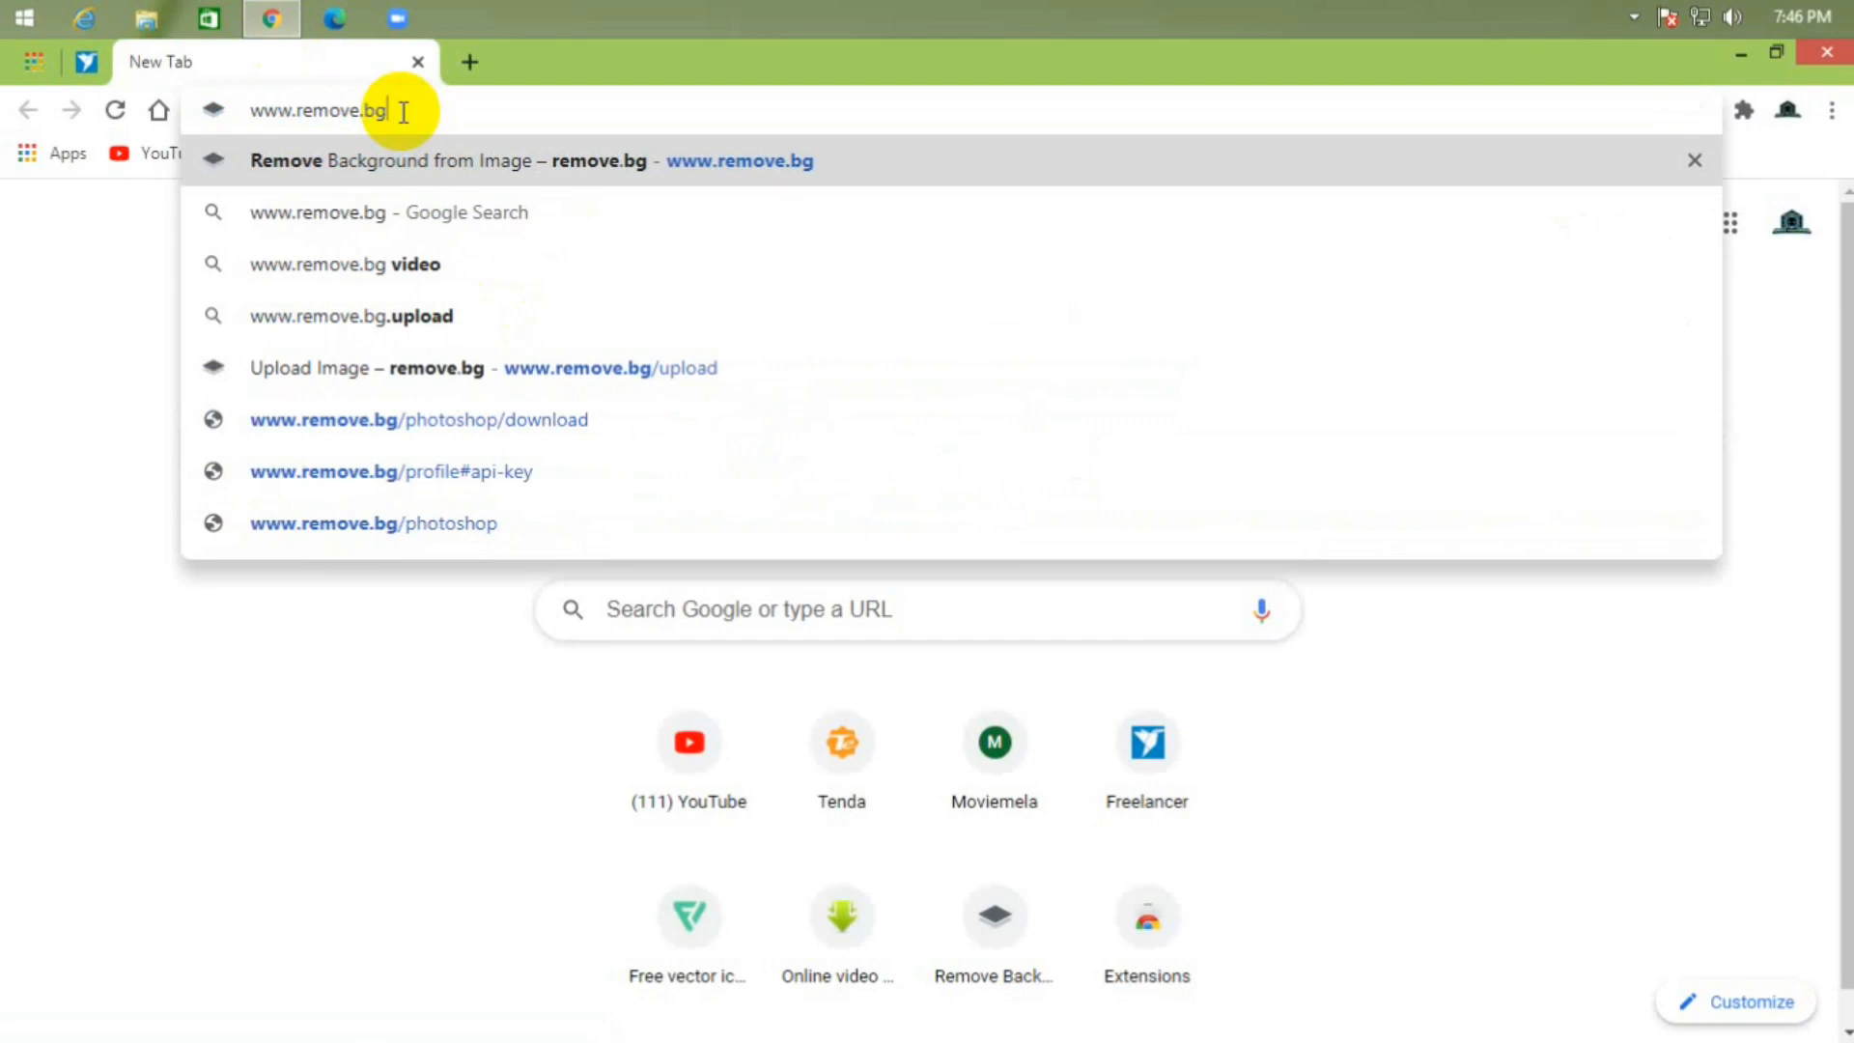
pyautogui.press('Enter')
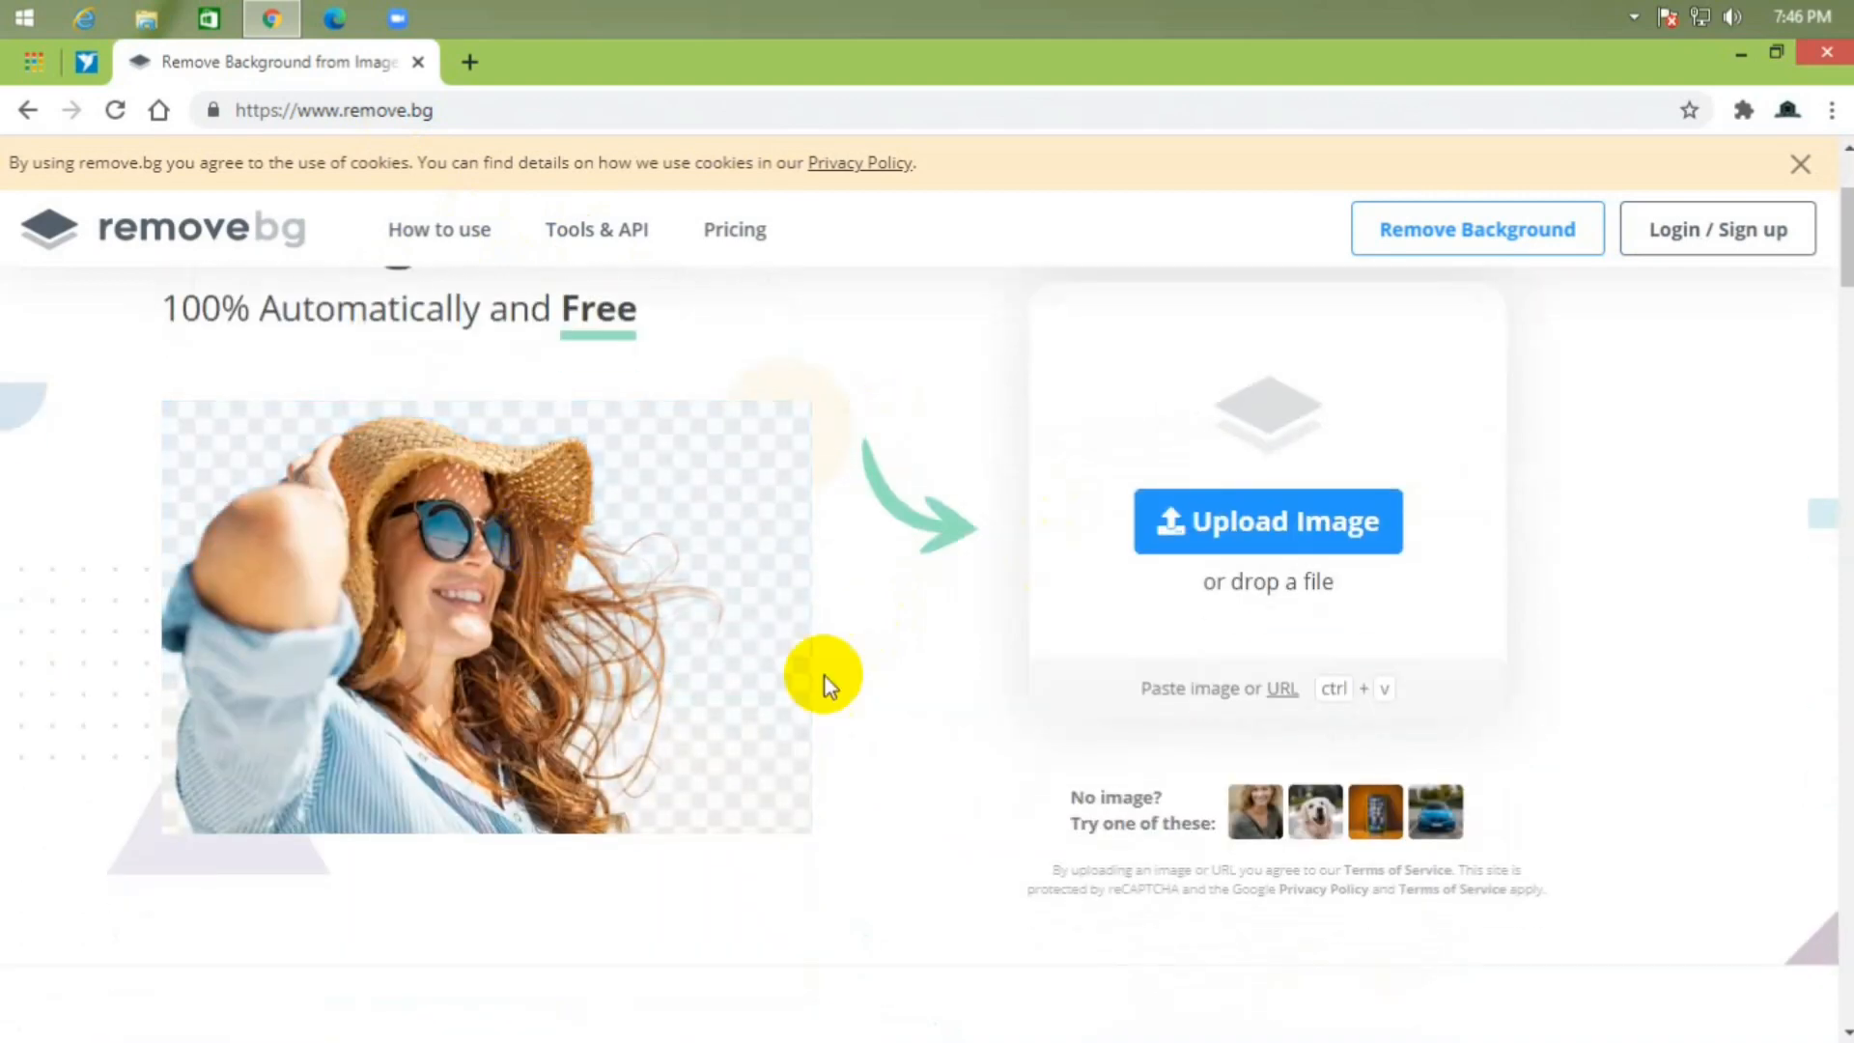
pyautogui.scroll(3)
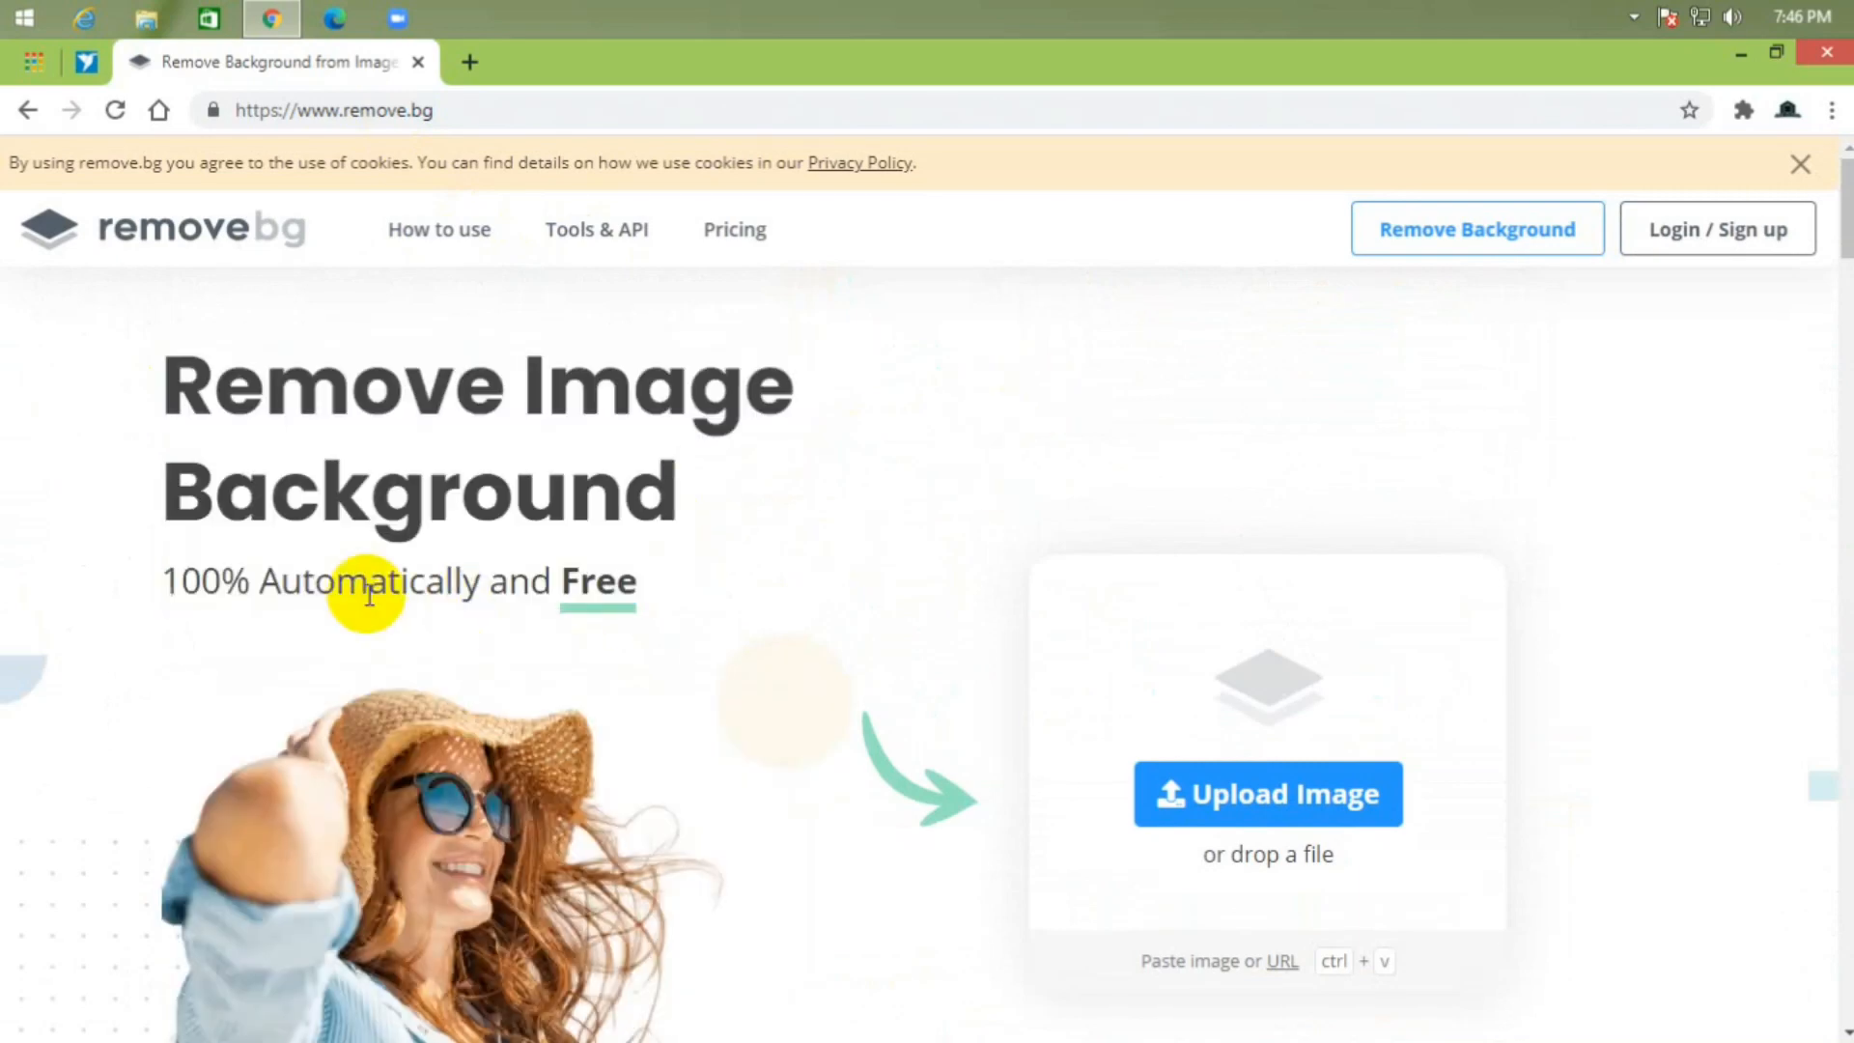
pyautogui.scroll(-3)
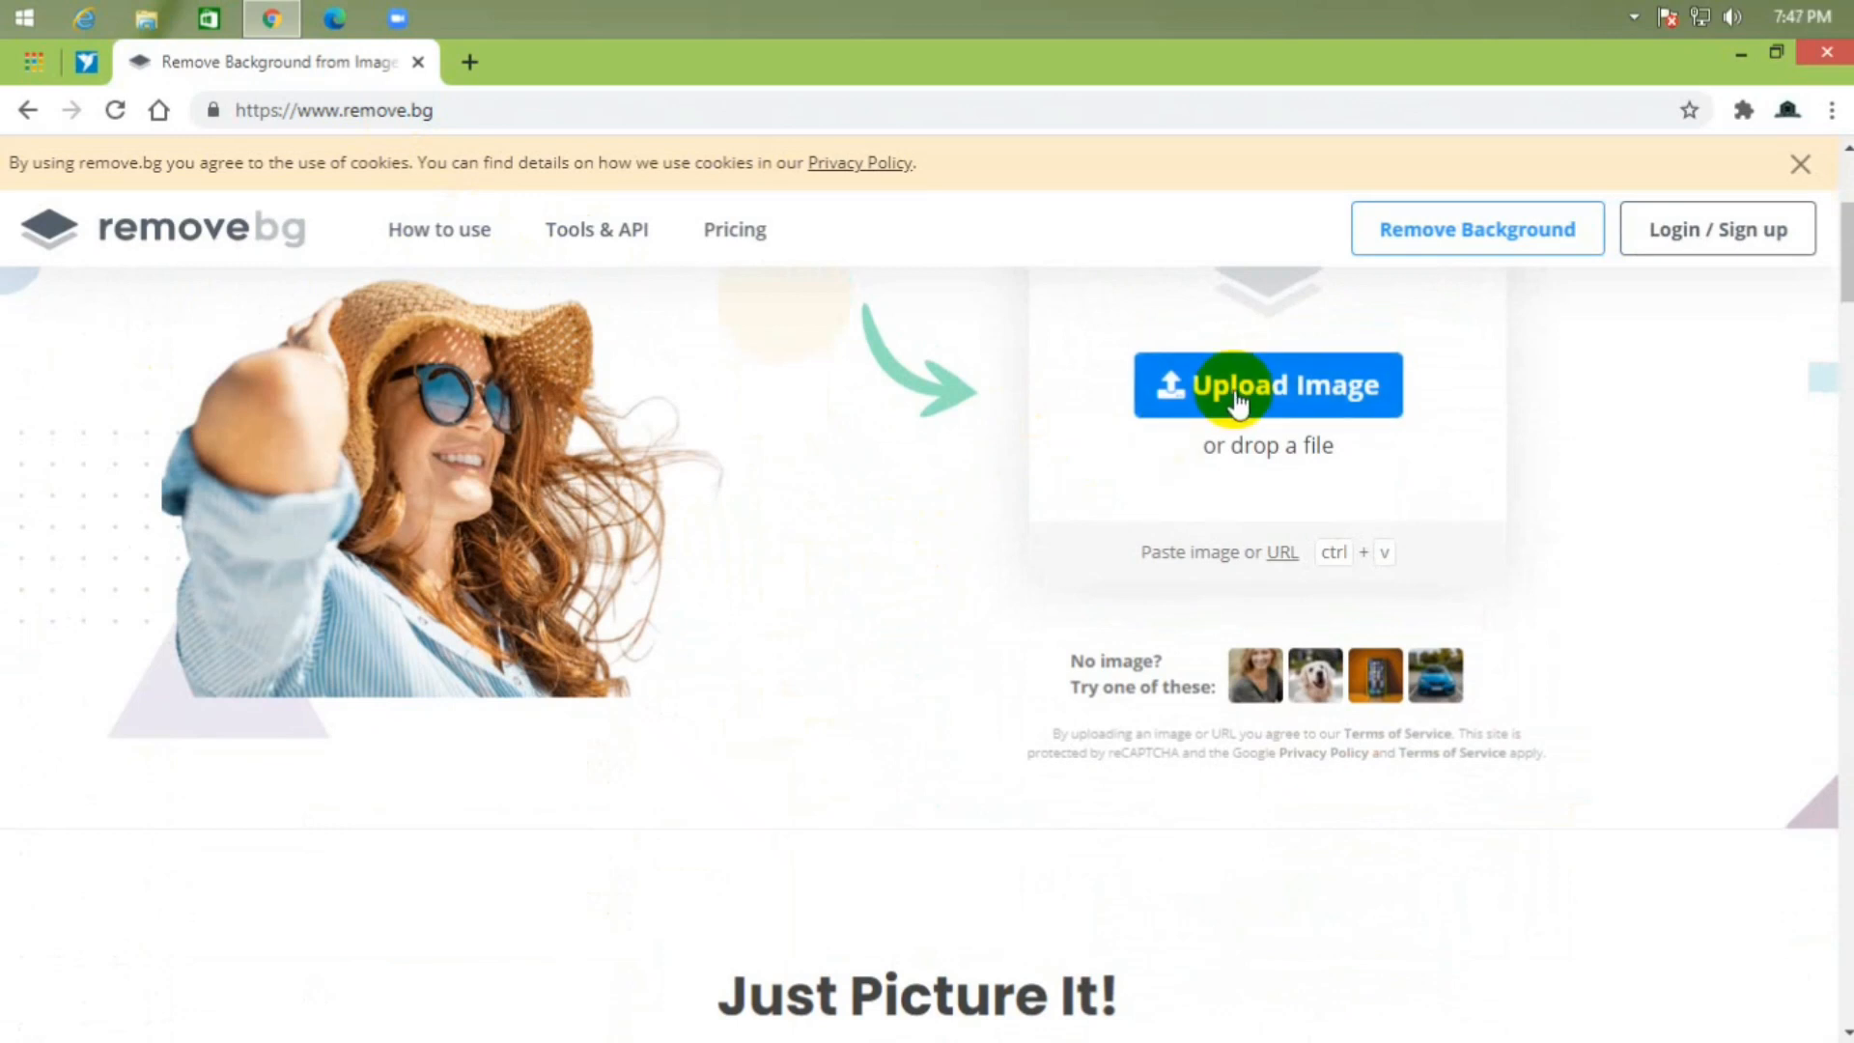
# Step: Upload the asad image from the Desktop folder to remove.bg
pyautogui.click(1236, 385)
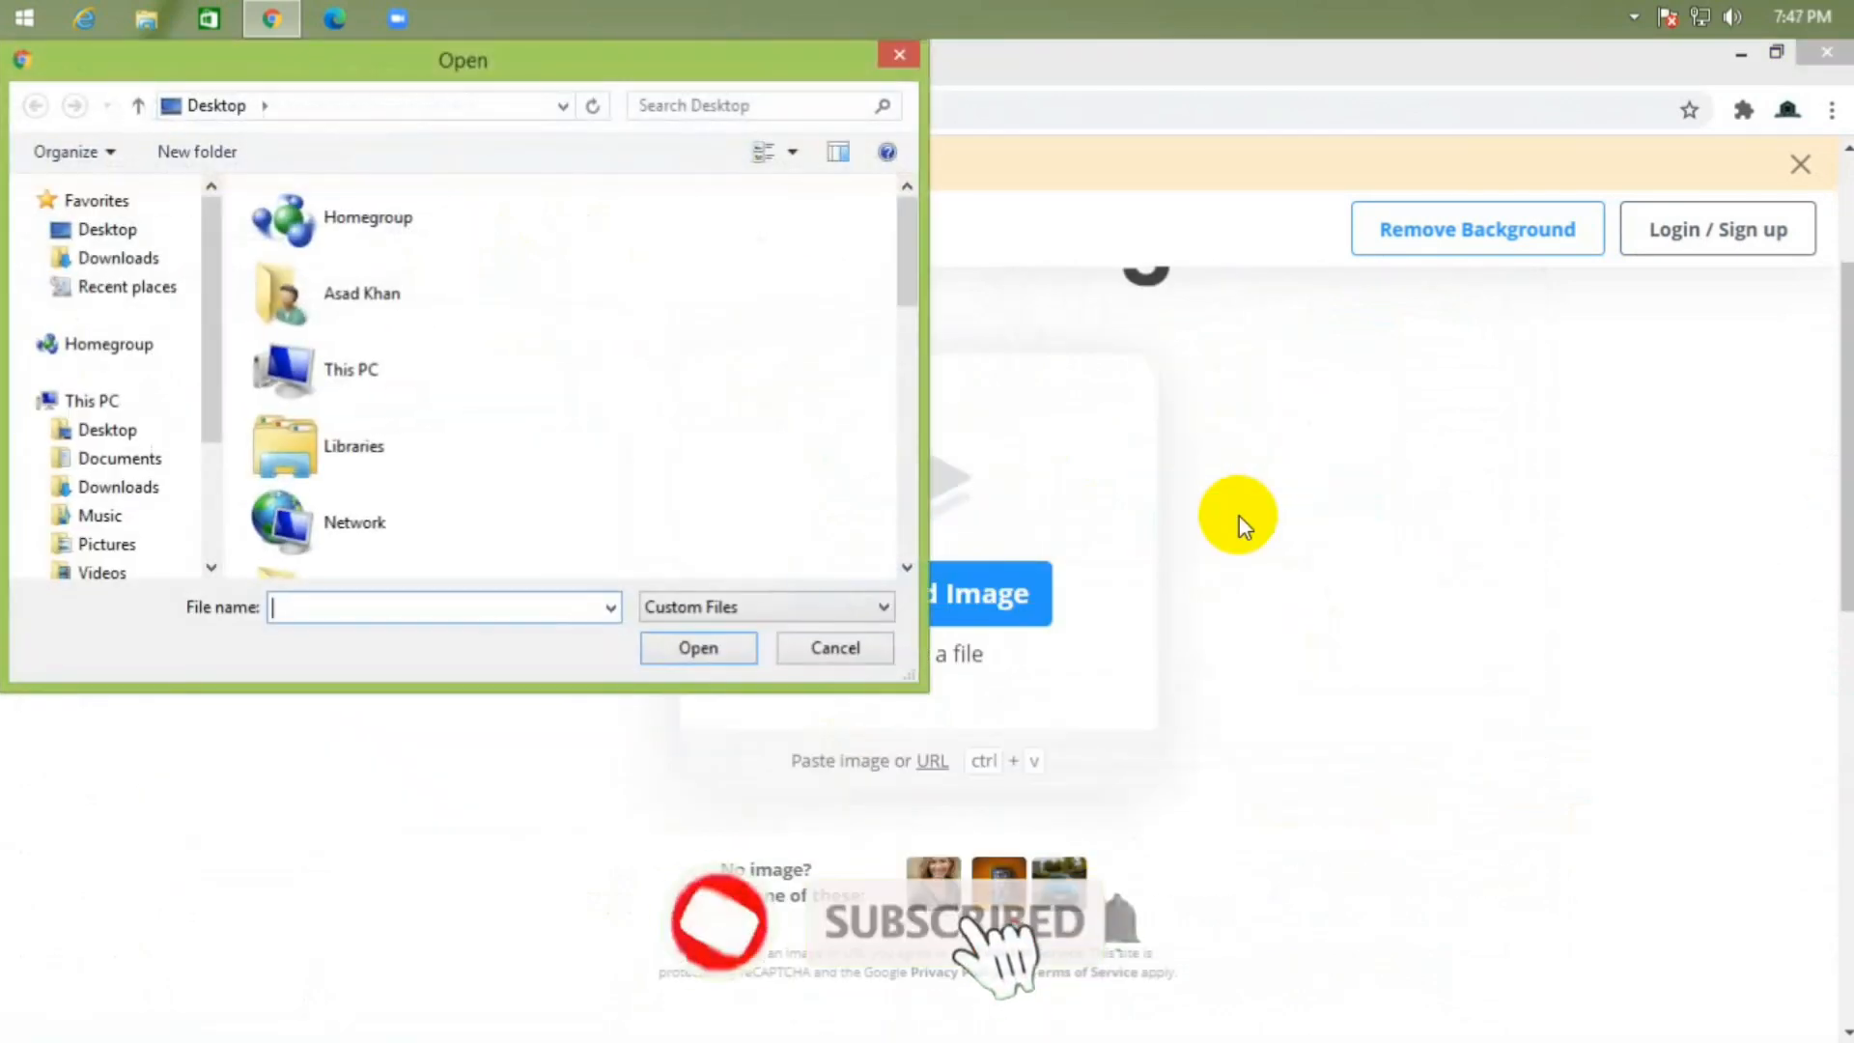
pyautogui.scroll(-3)
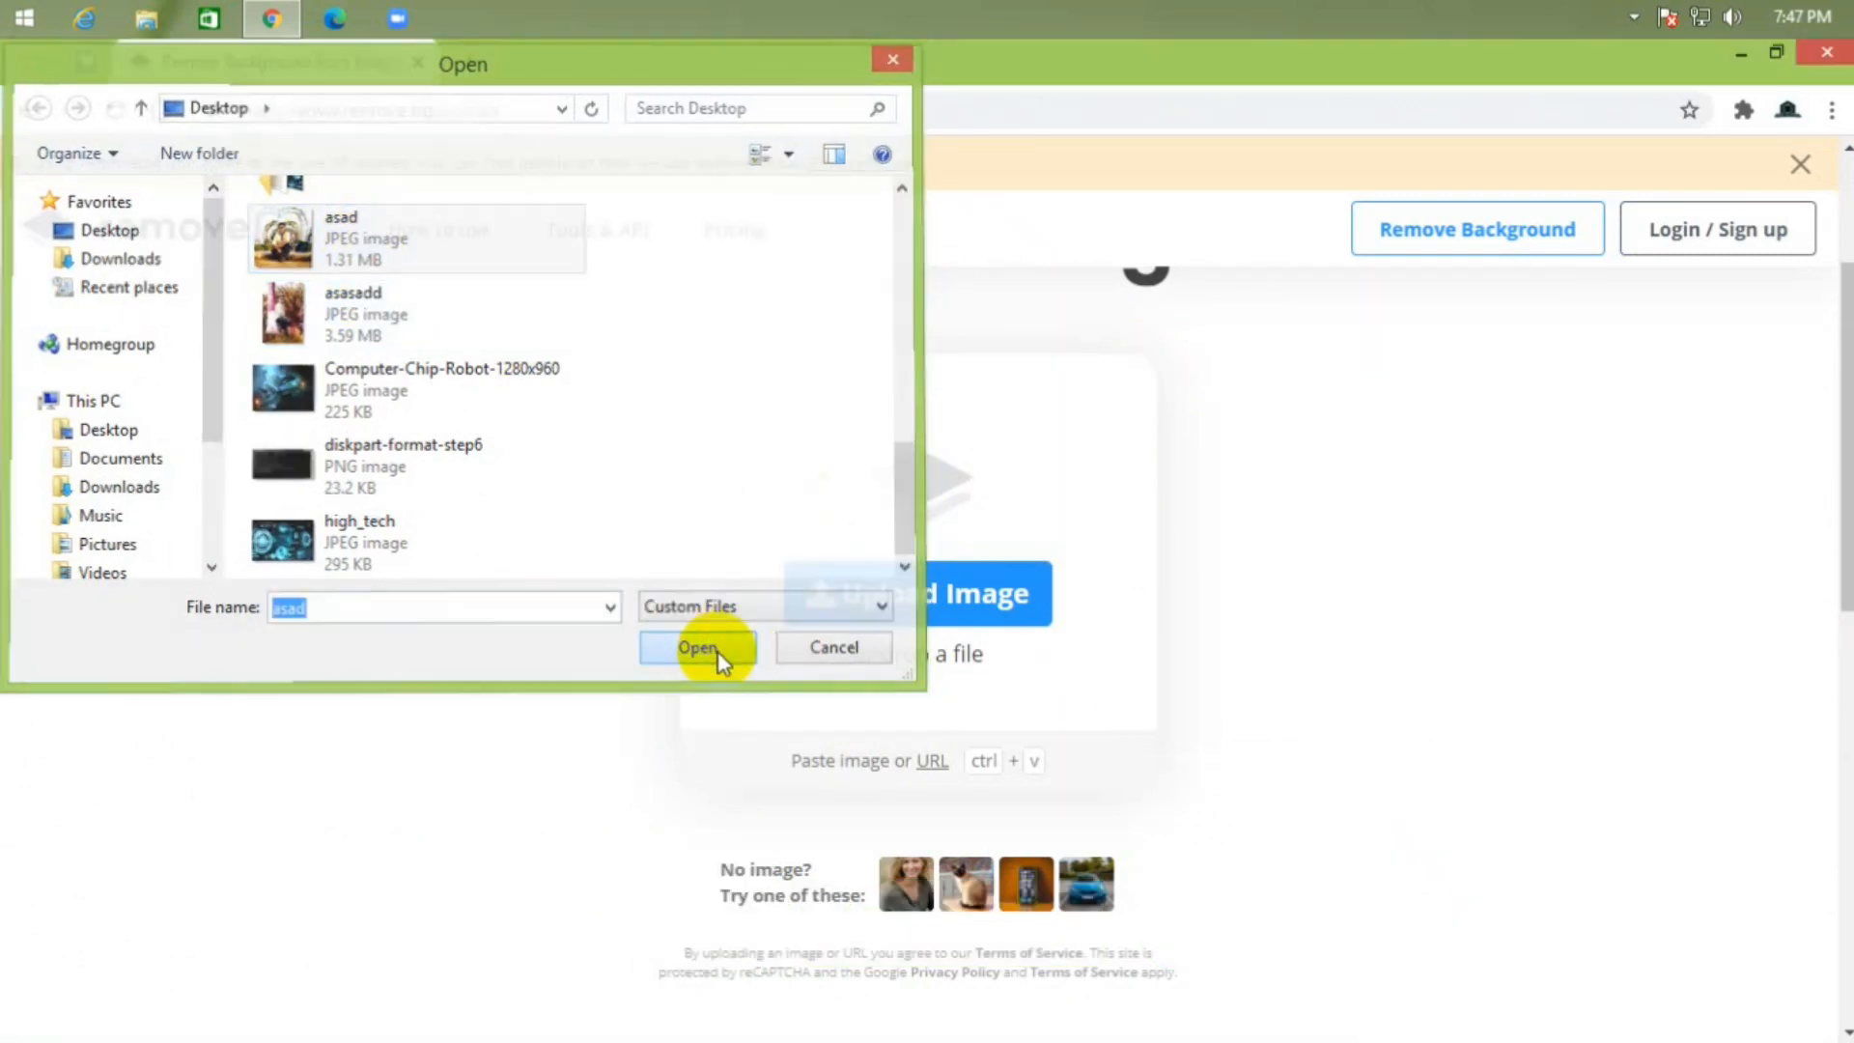
pyautogui.click(696, 647)
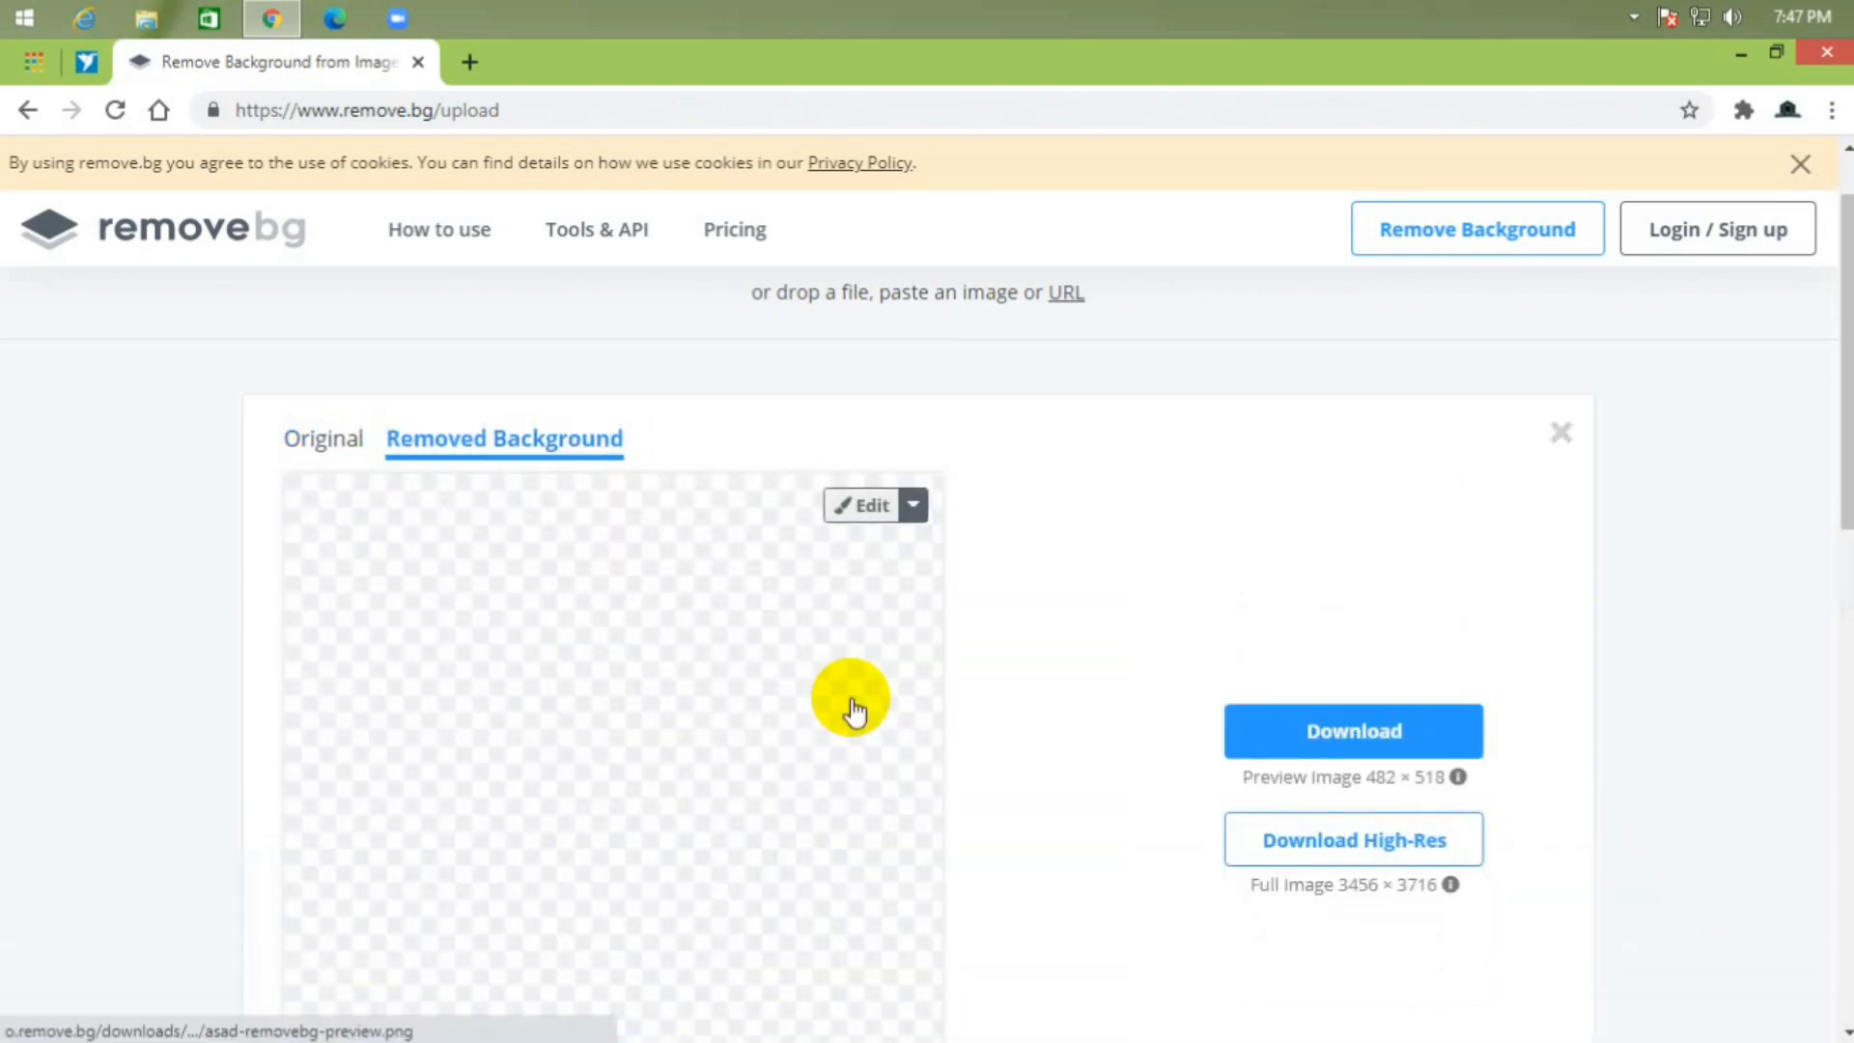
# Step: Scroll down to the processed result showing the man on a transparent background
pyautogui.scroll(-3)
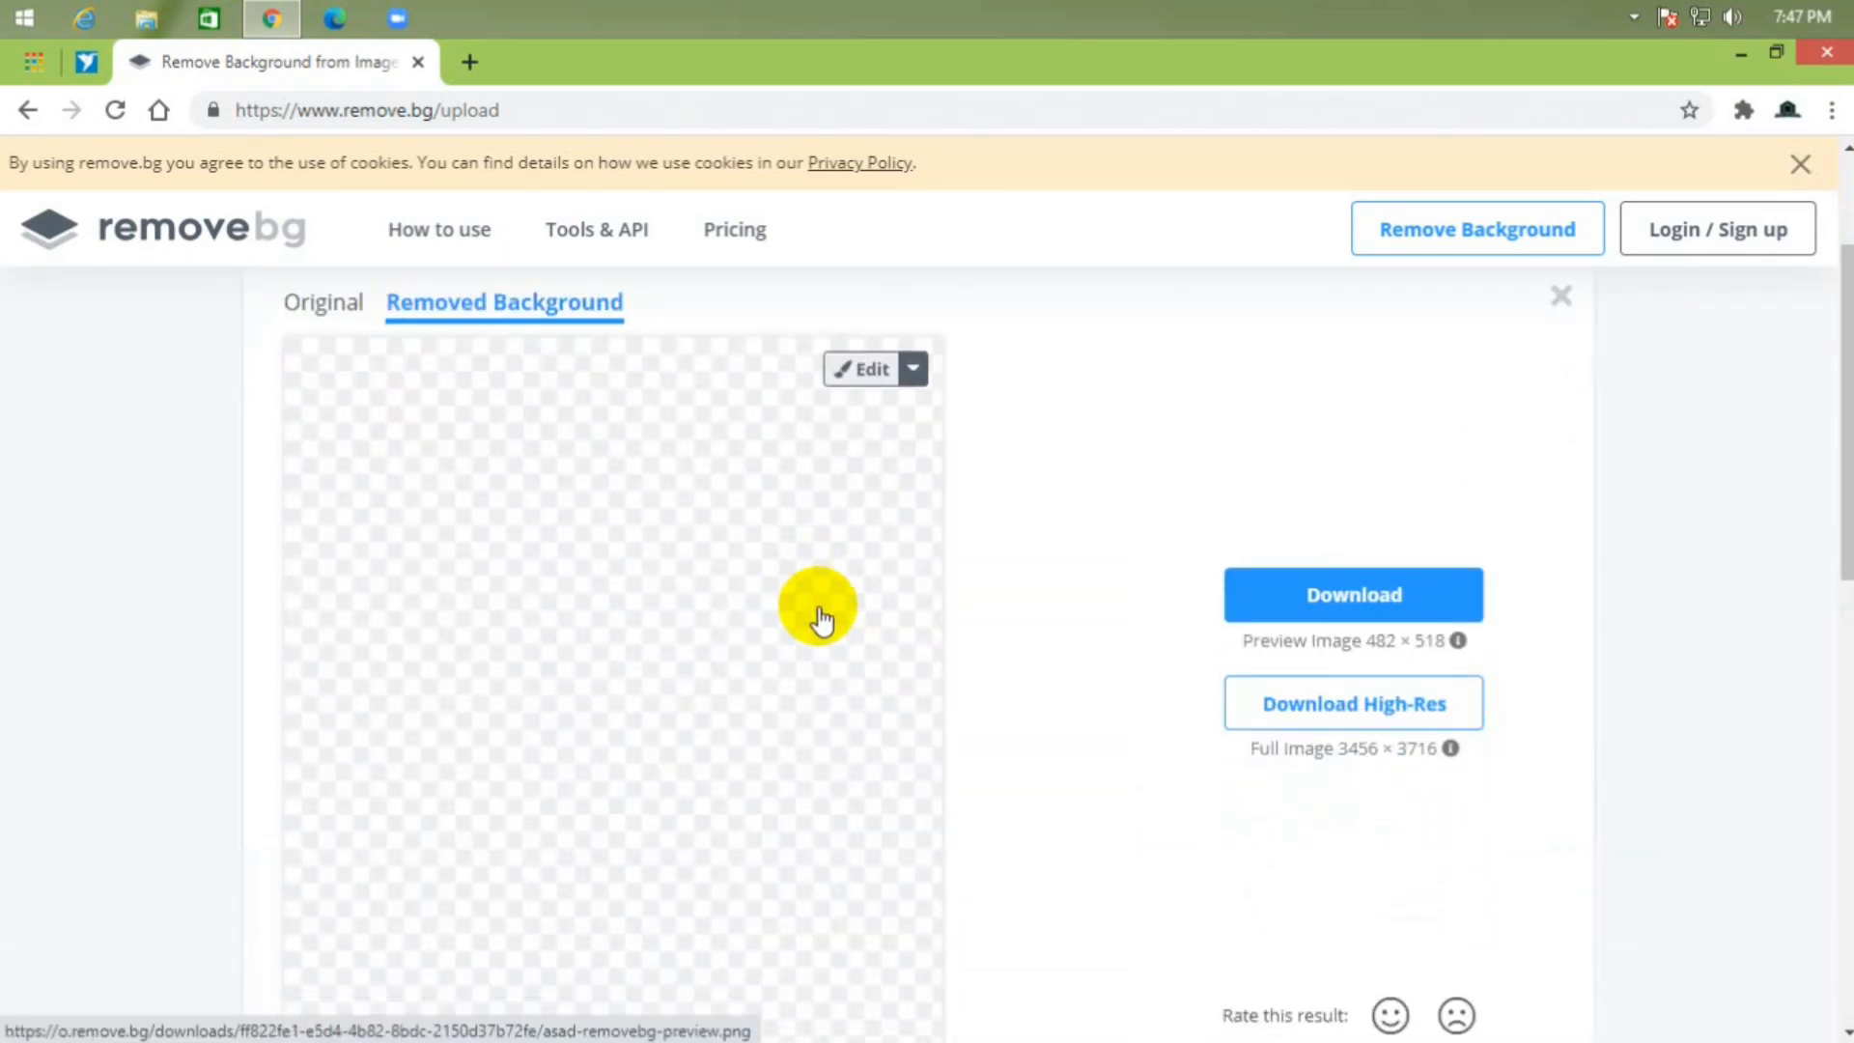
pyautogui.moveTo(855, 566)
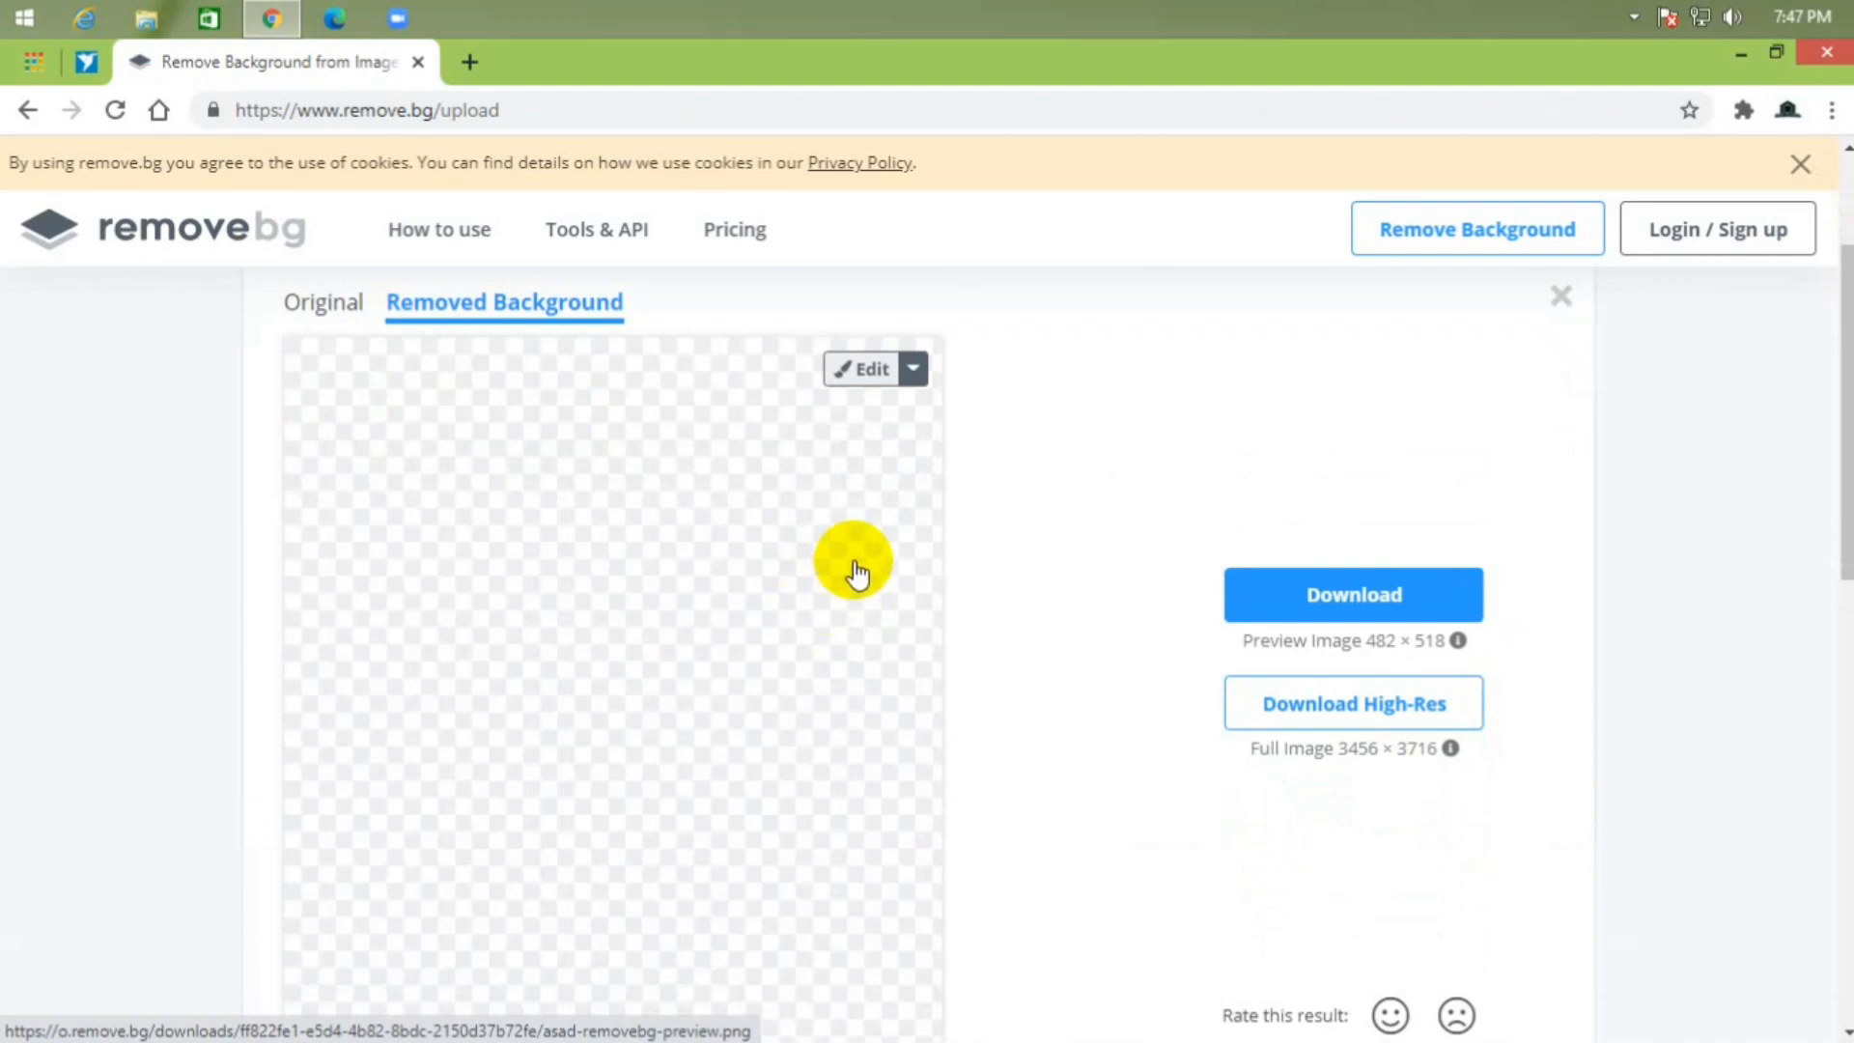
pyautogui.scroll(-3)
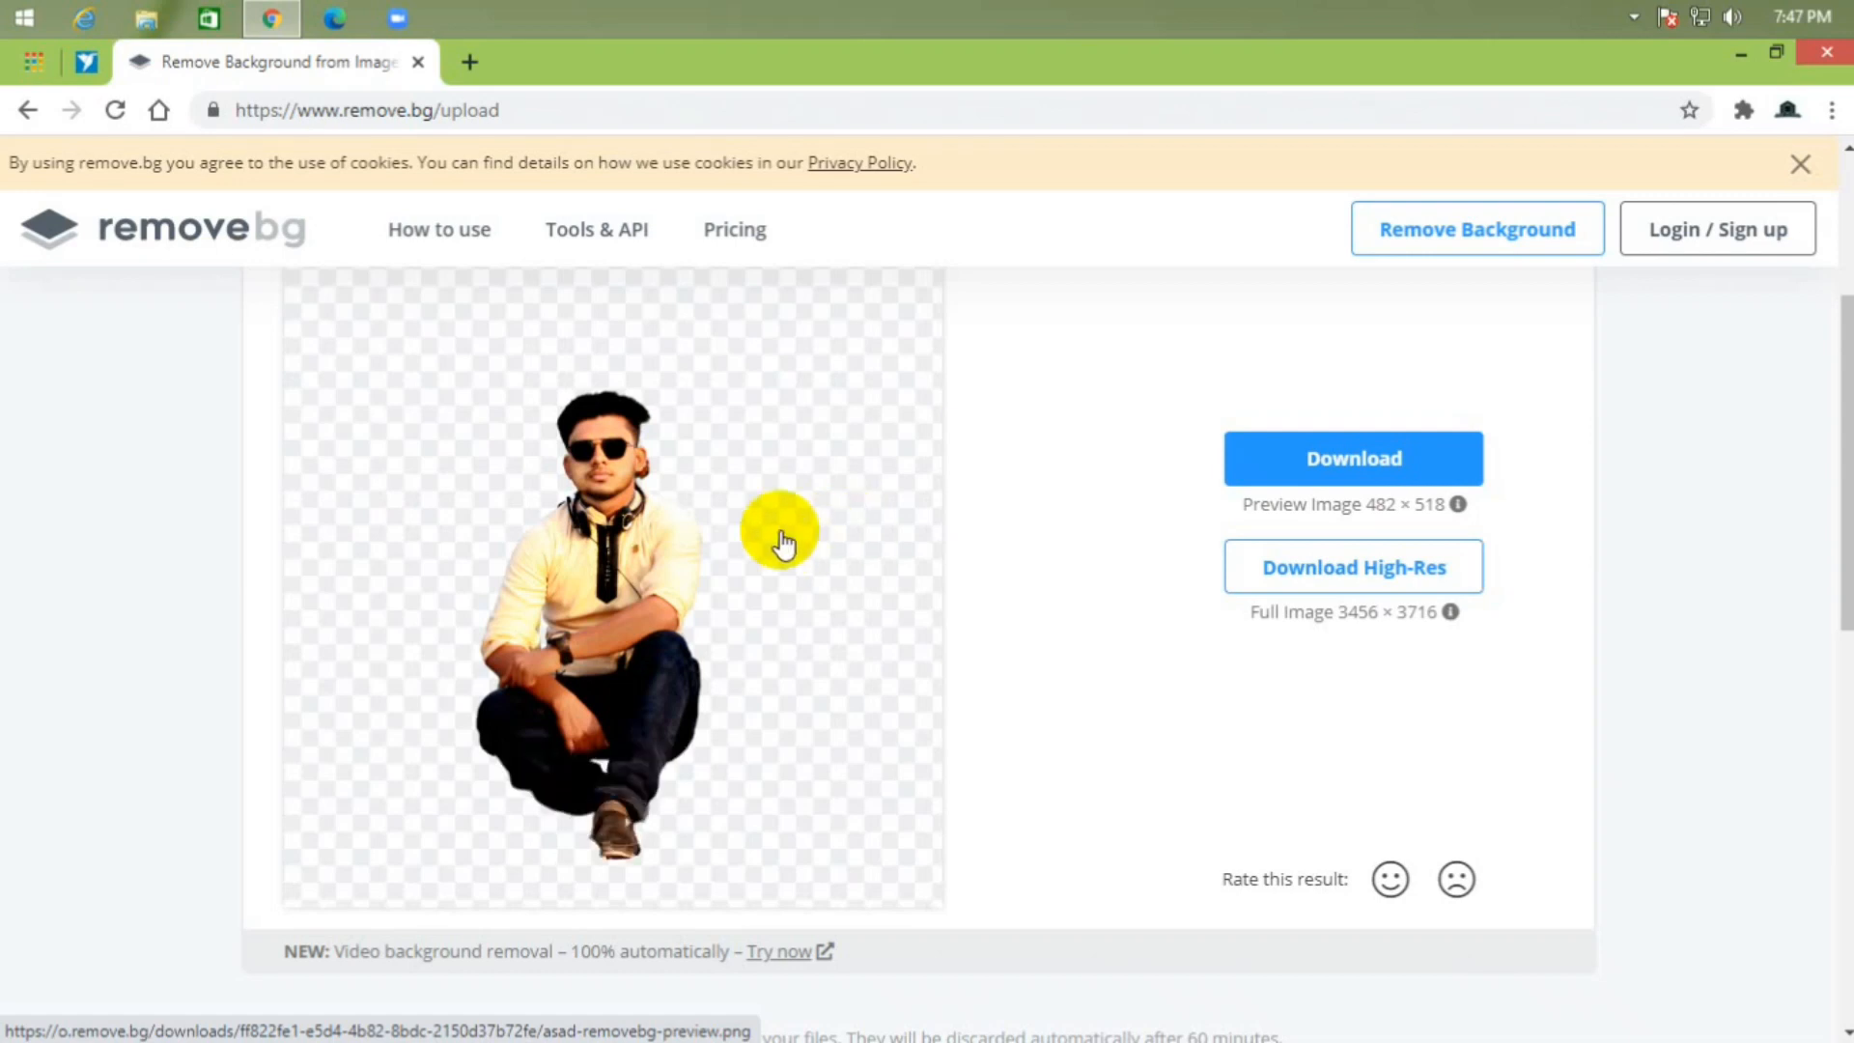
# Step: Download the preview-size transparent PNG of the seated man cutout
pyautogui.scroll(-3)
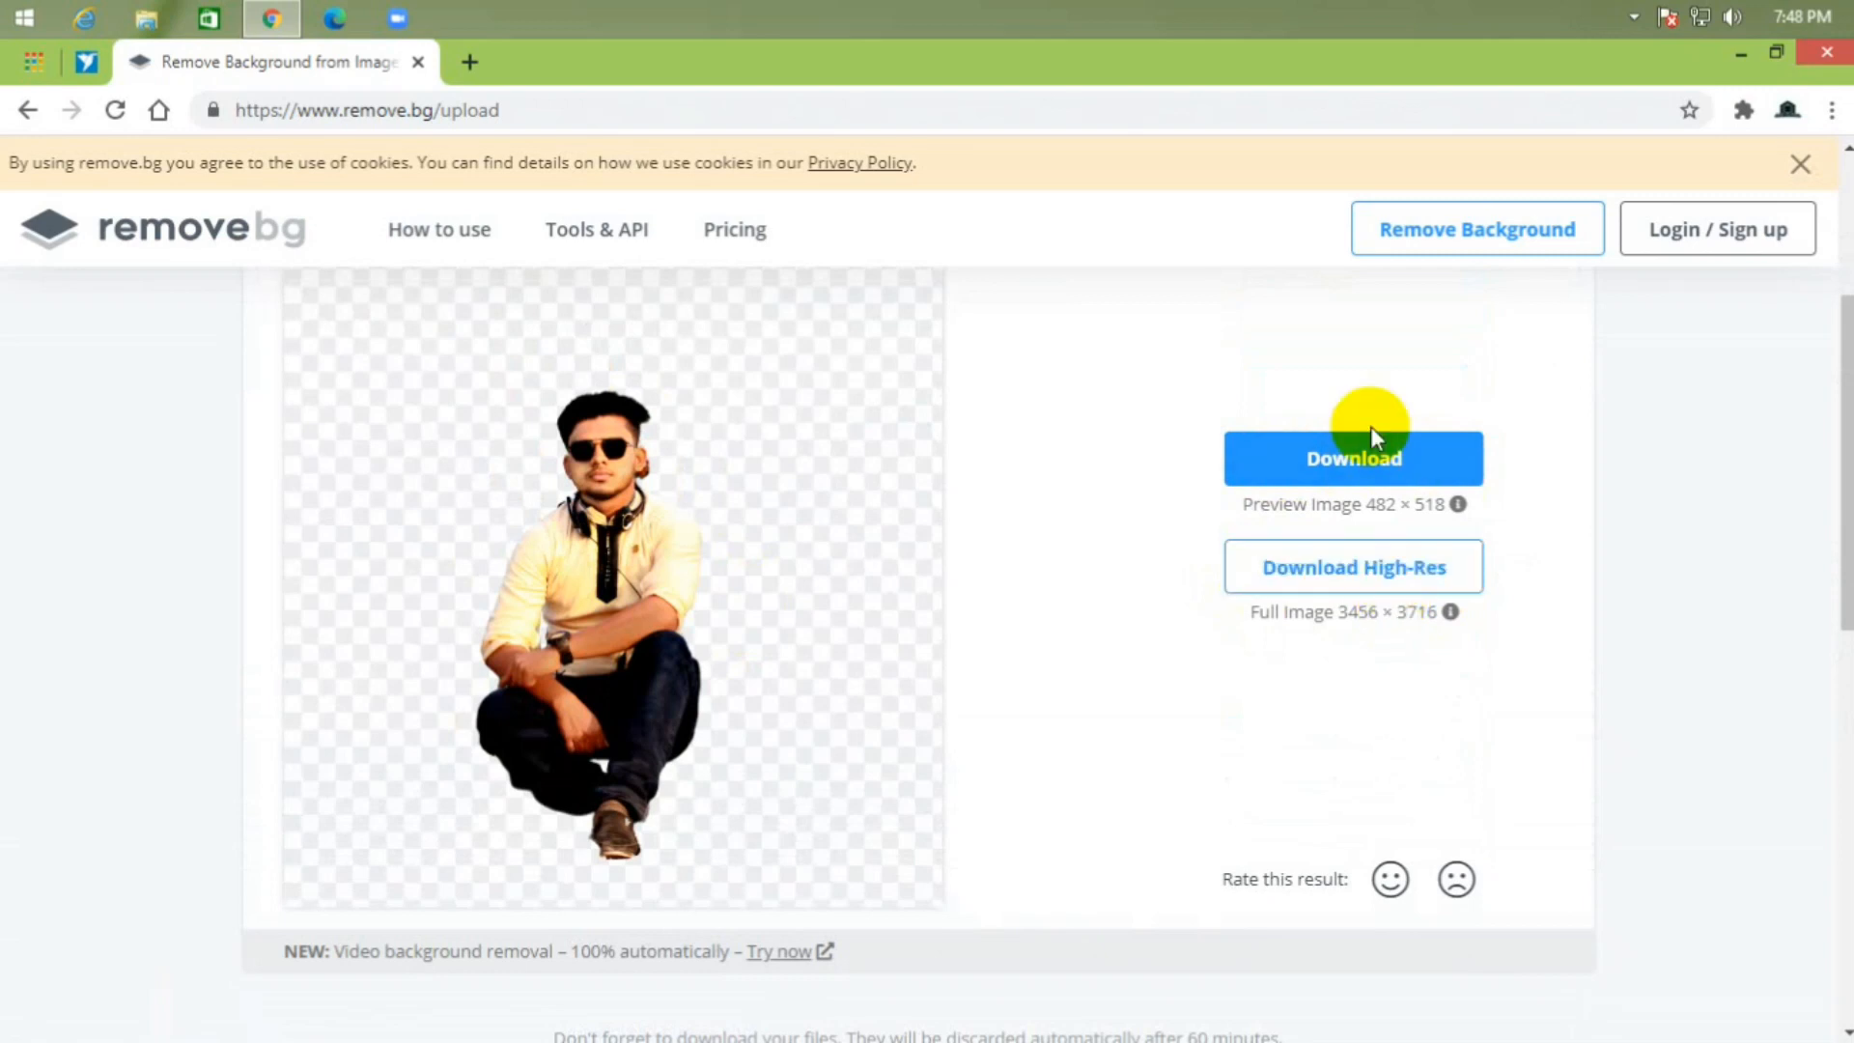
pyautogui.moveTo(1359, 472)
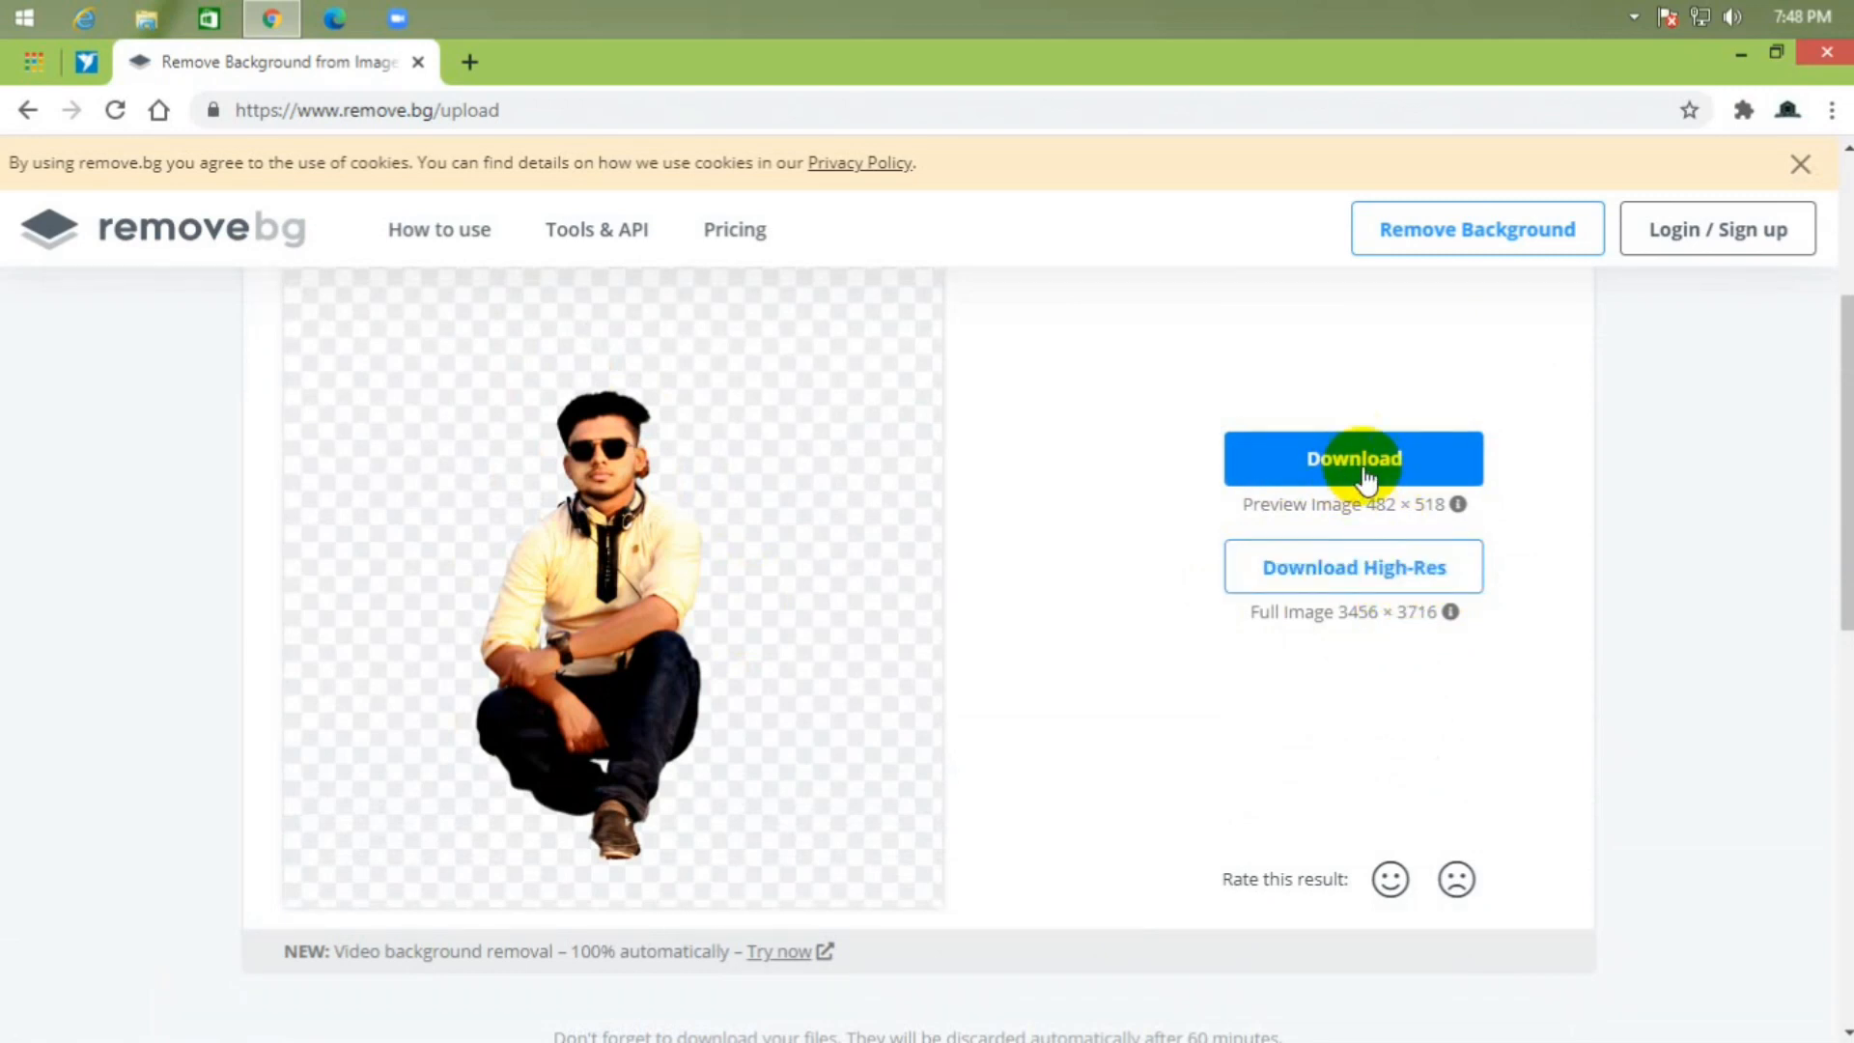
pyautogui.click(1354, 459)
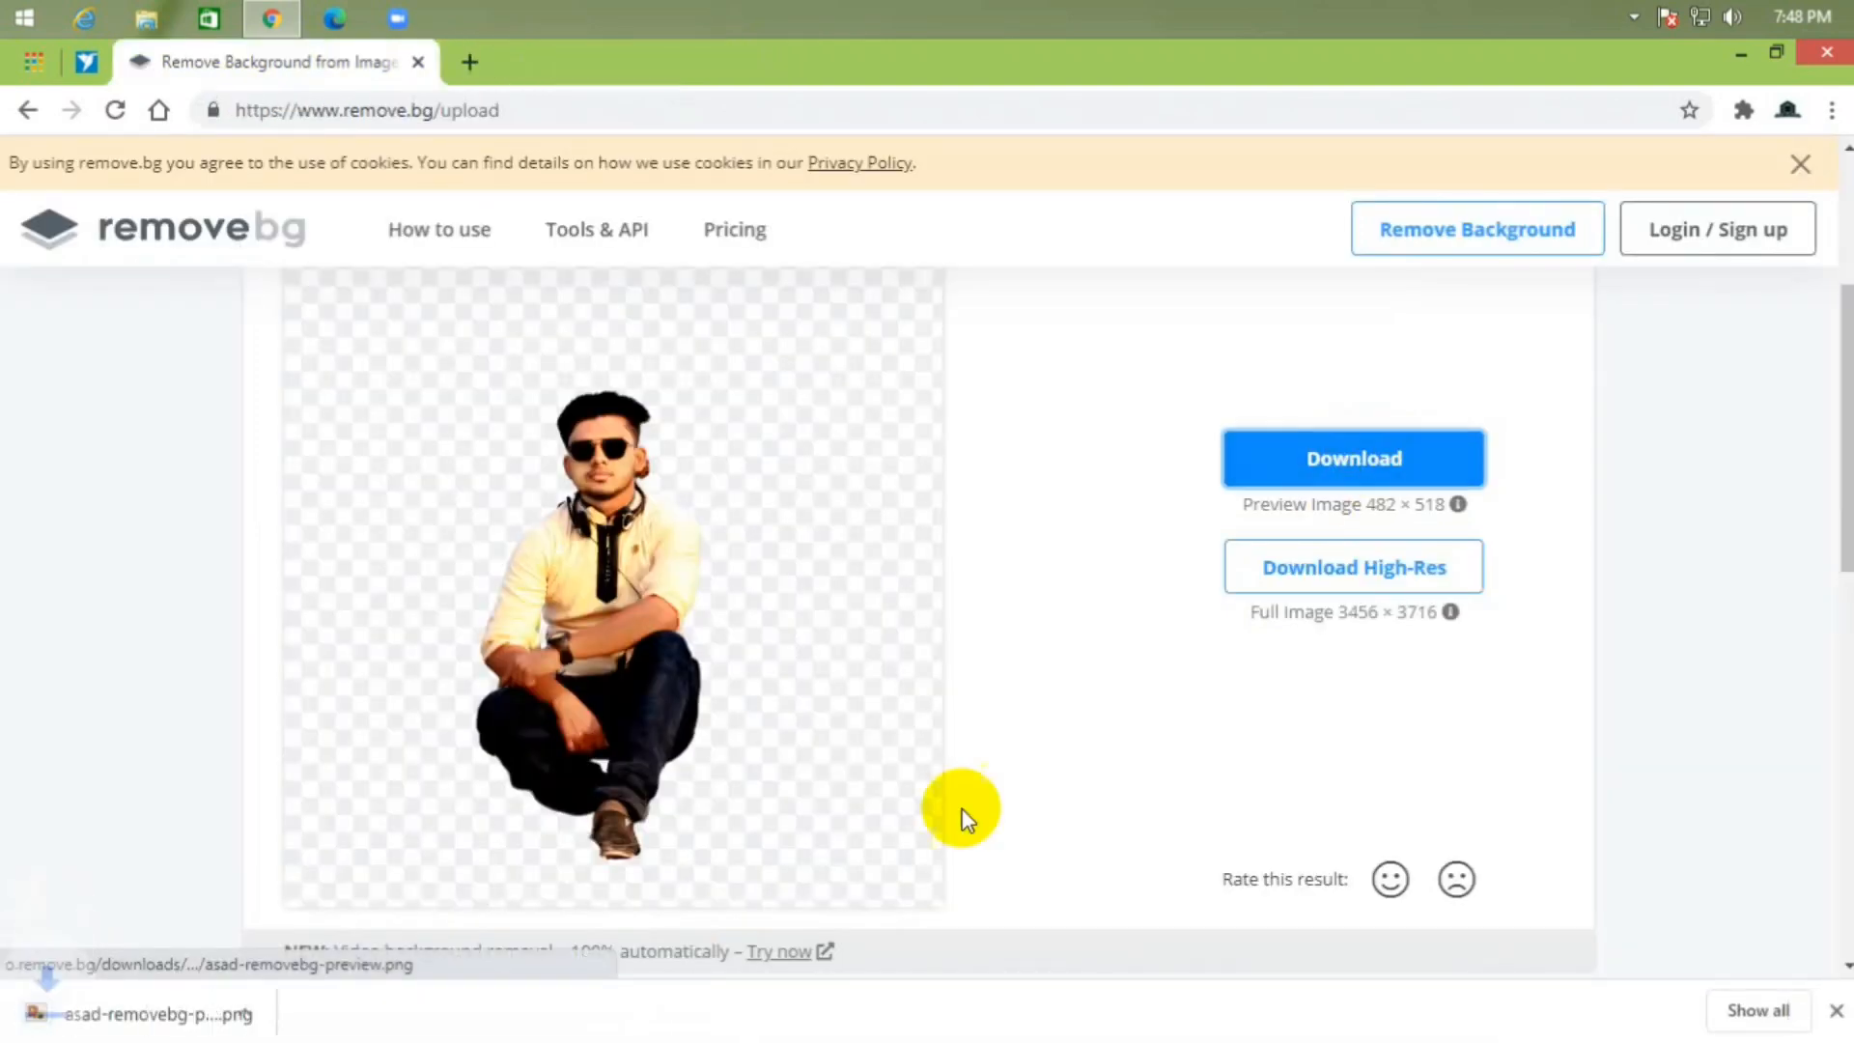
pyautogui.moveTo(253, 1010)
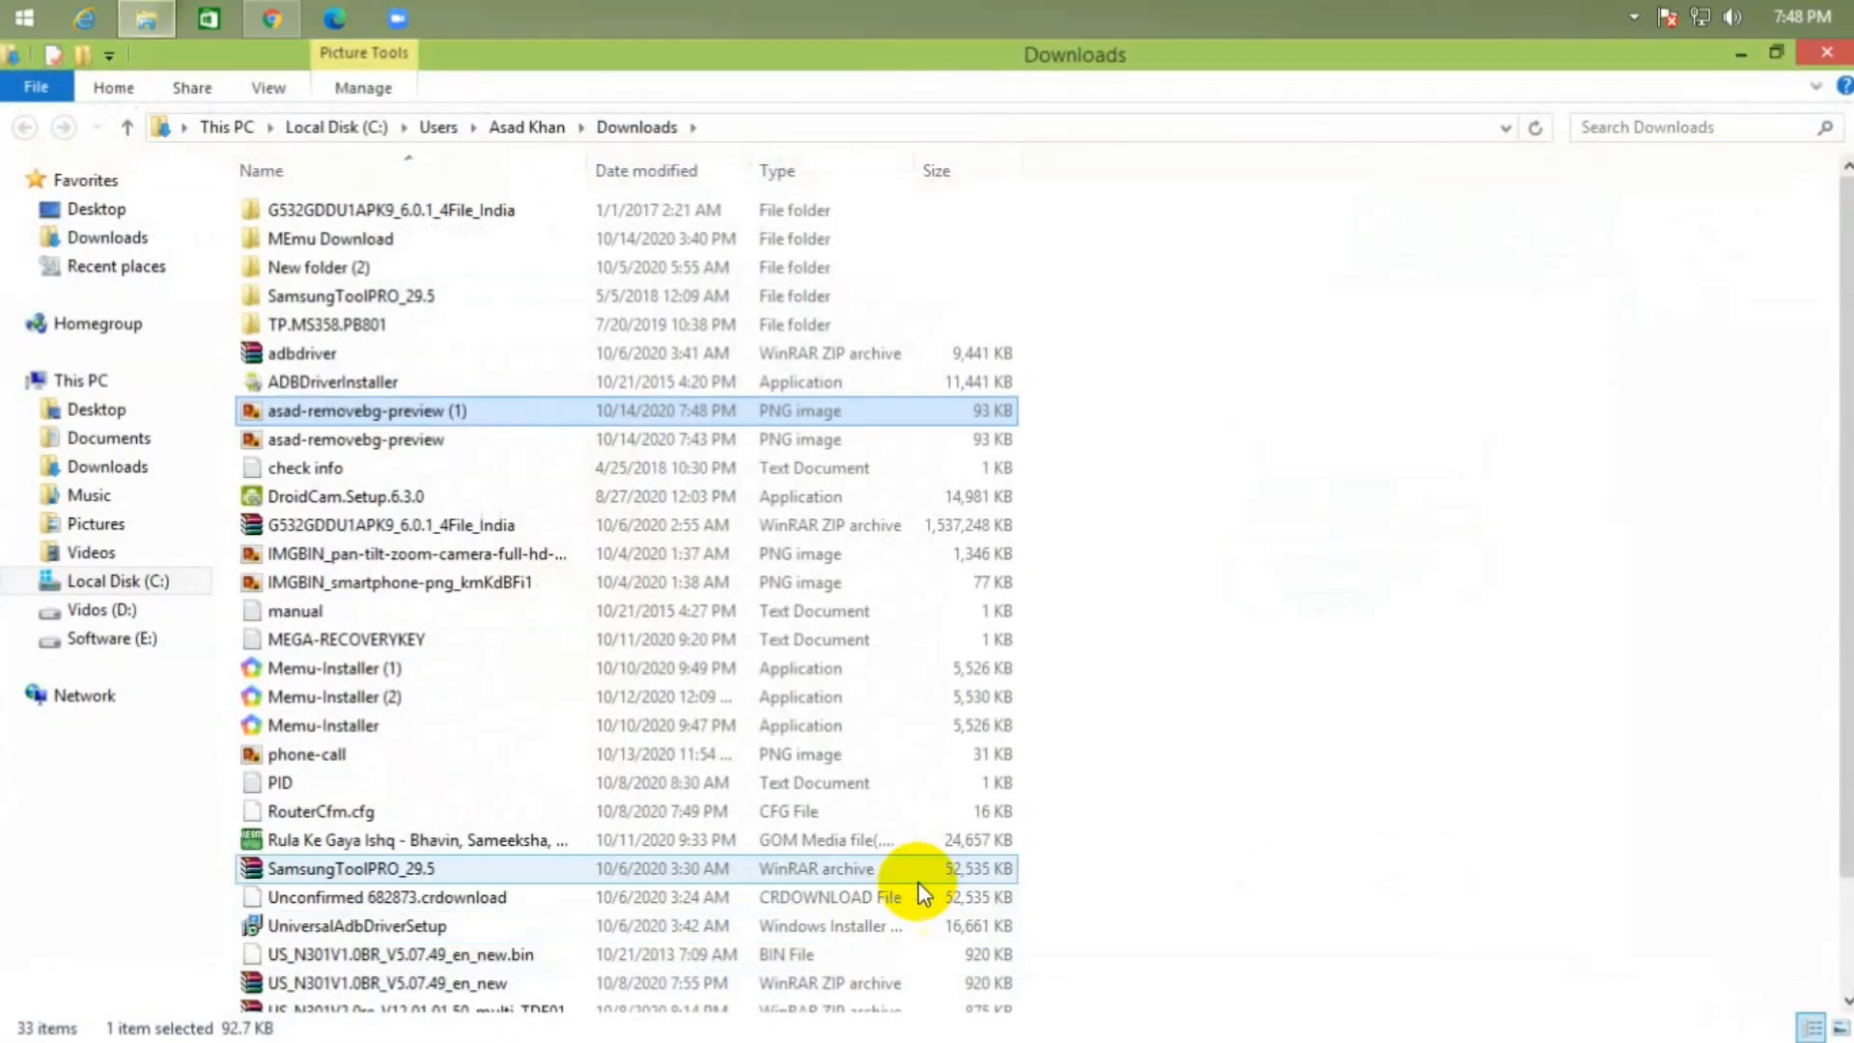
# Step: Open asad-removebg-preview (1) from Downloads, close it, and close Explorer
pyautogui.doubleClick(359, 410)
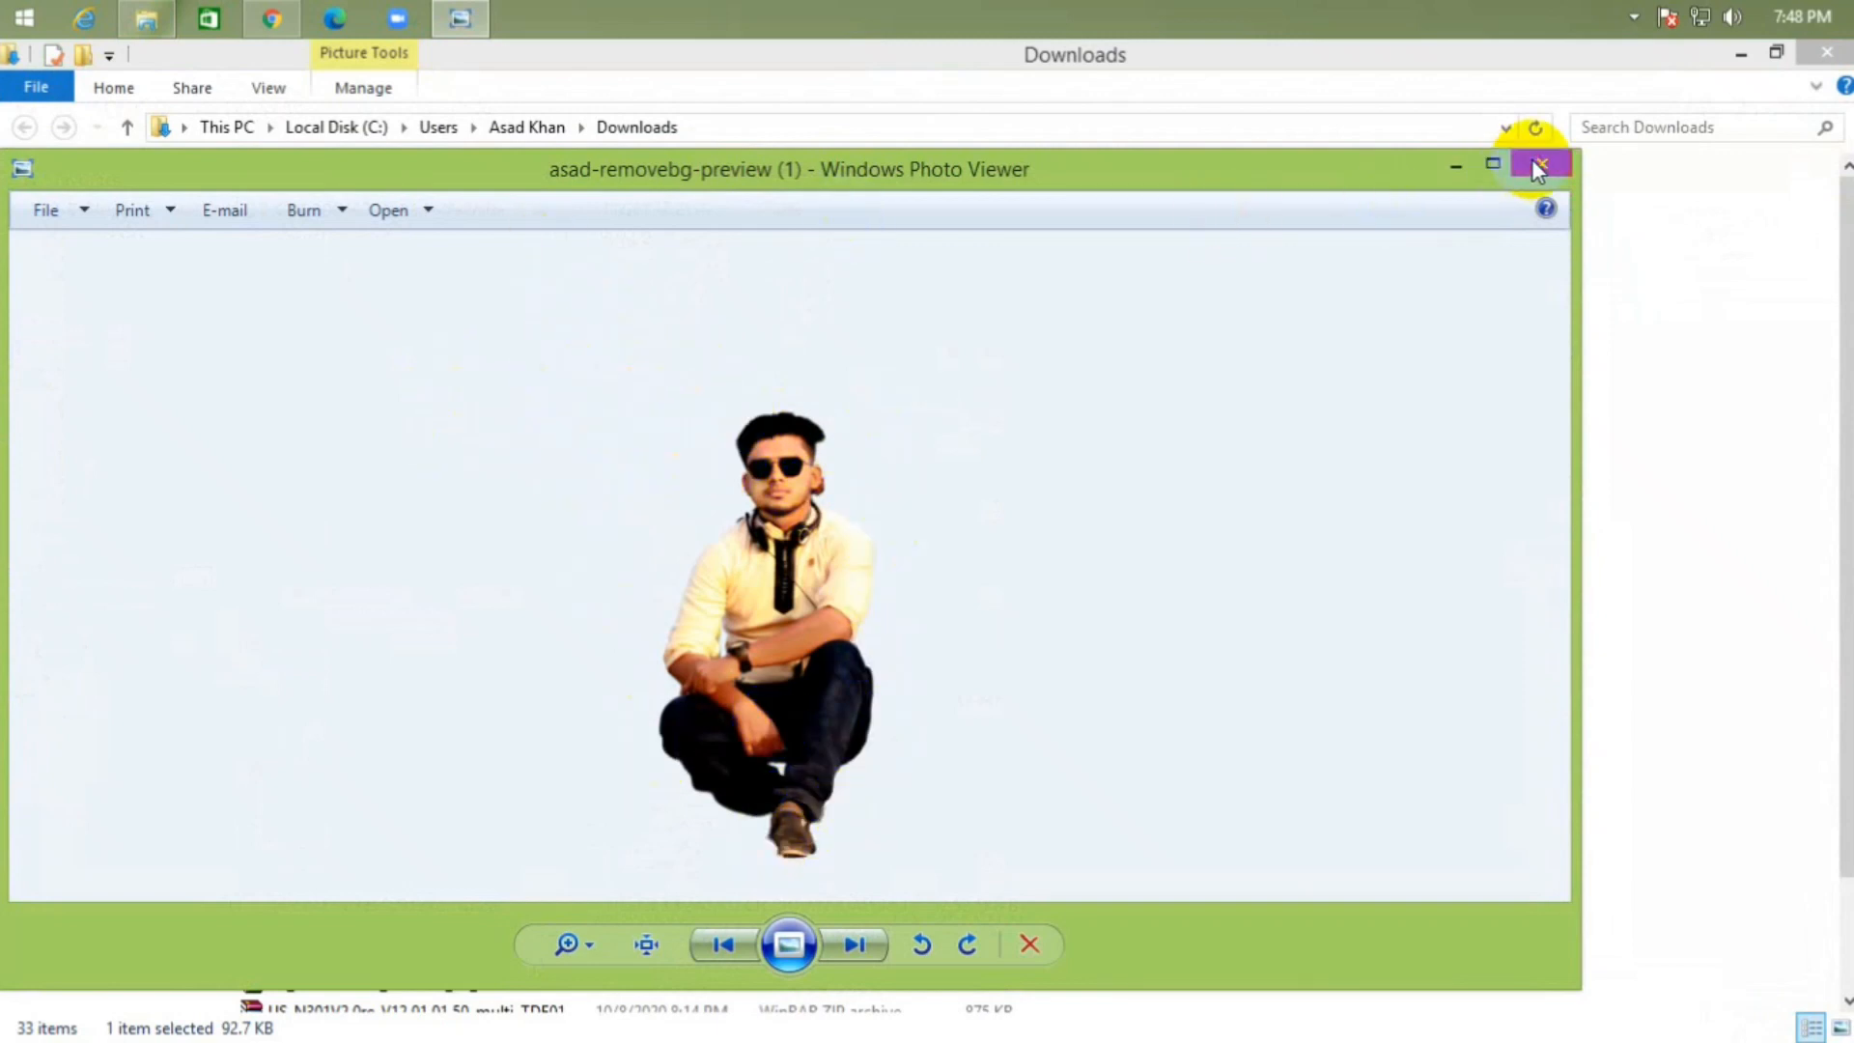
pyautogui.click(1541, 162)
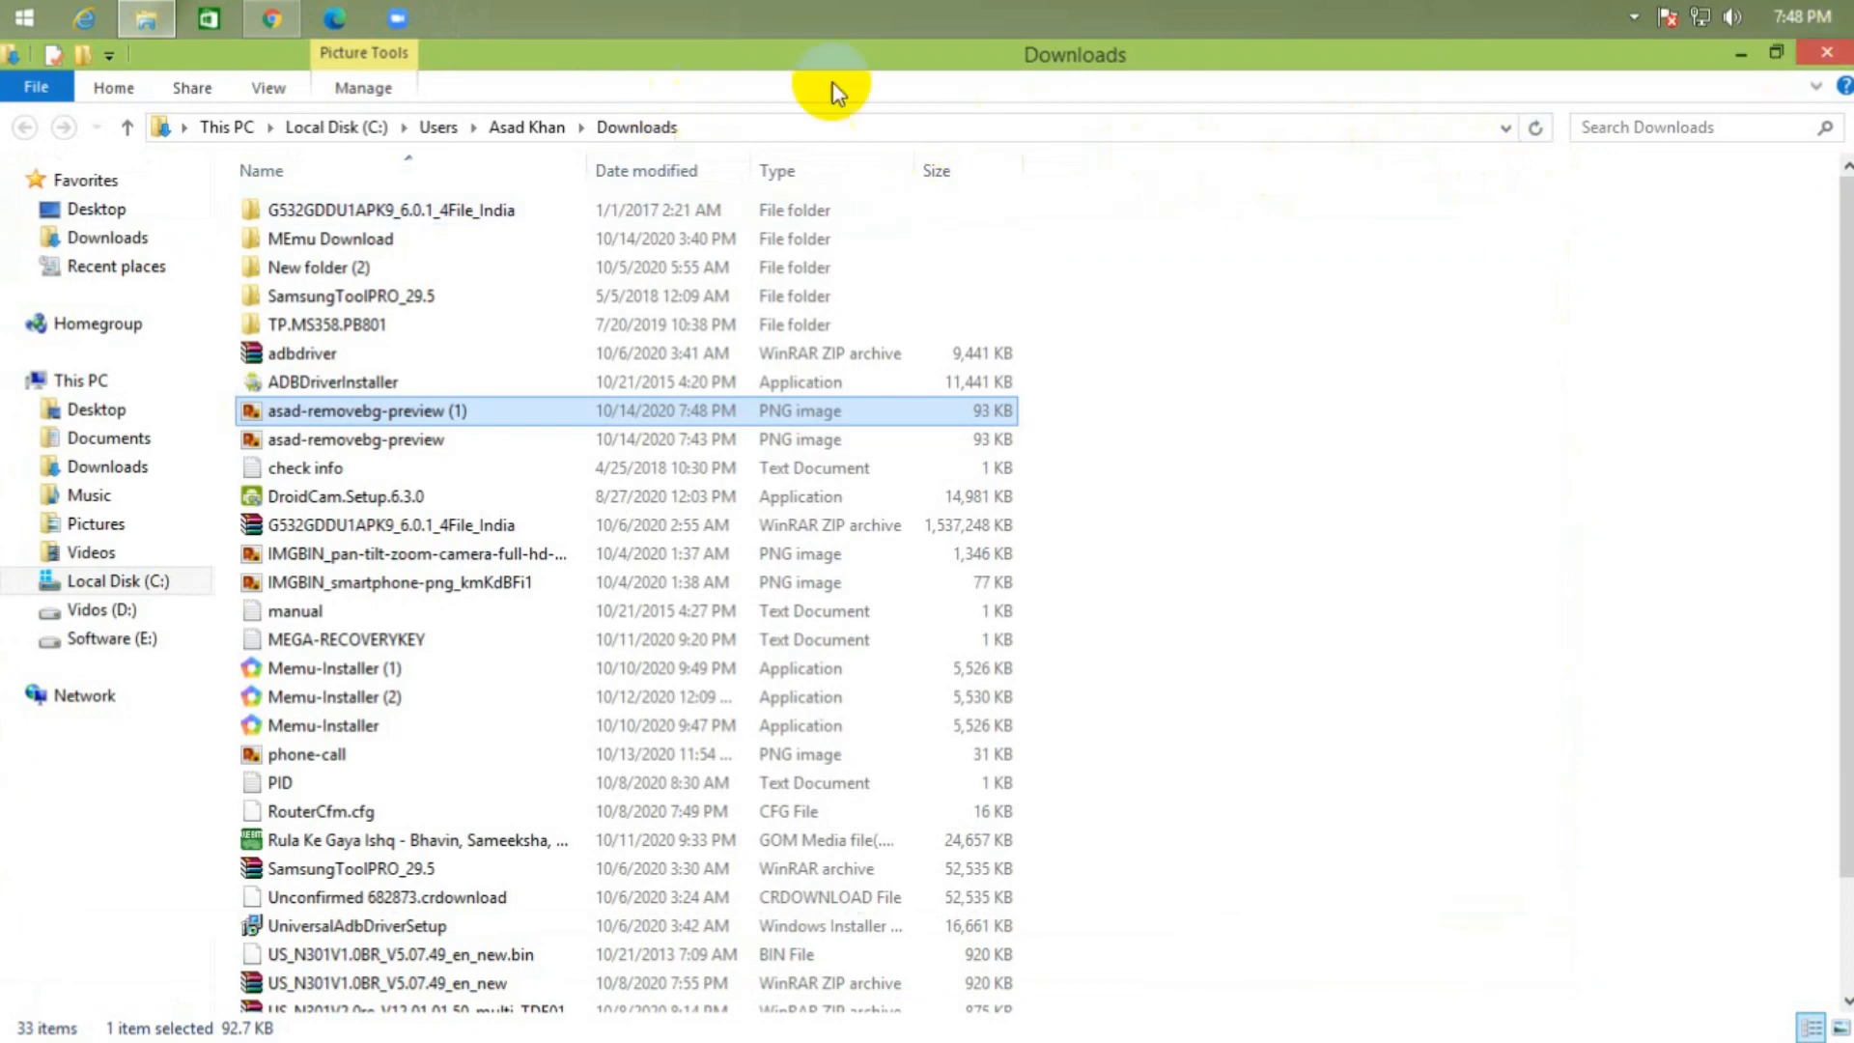
pyautogui.click(273, 19)
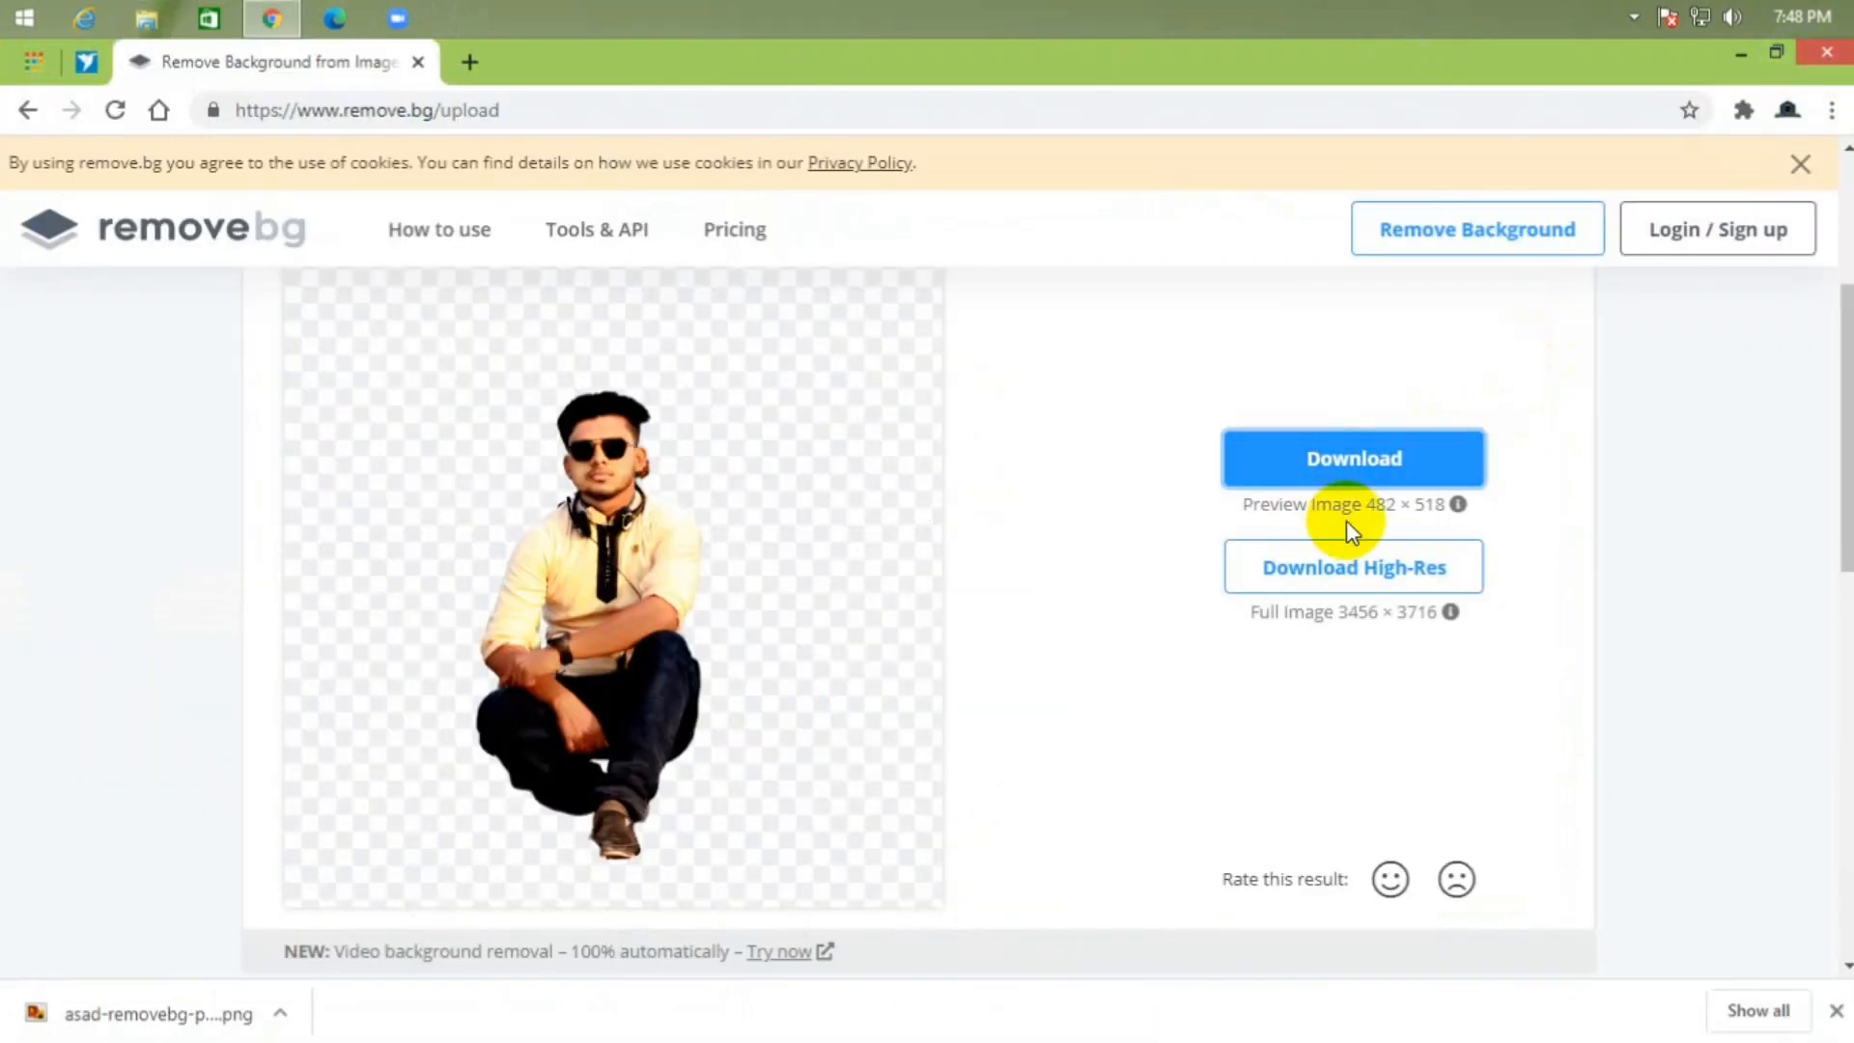
pyautogui.moveTo(1442, 642)
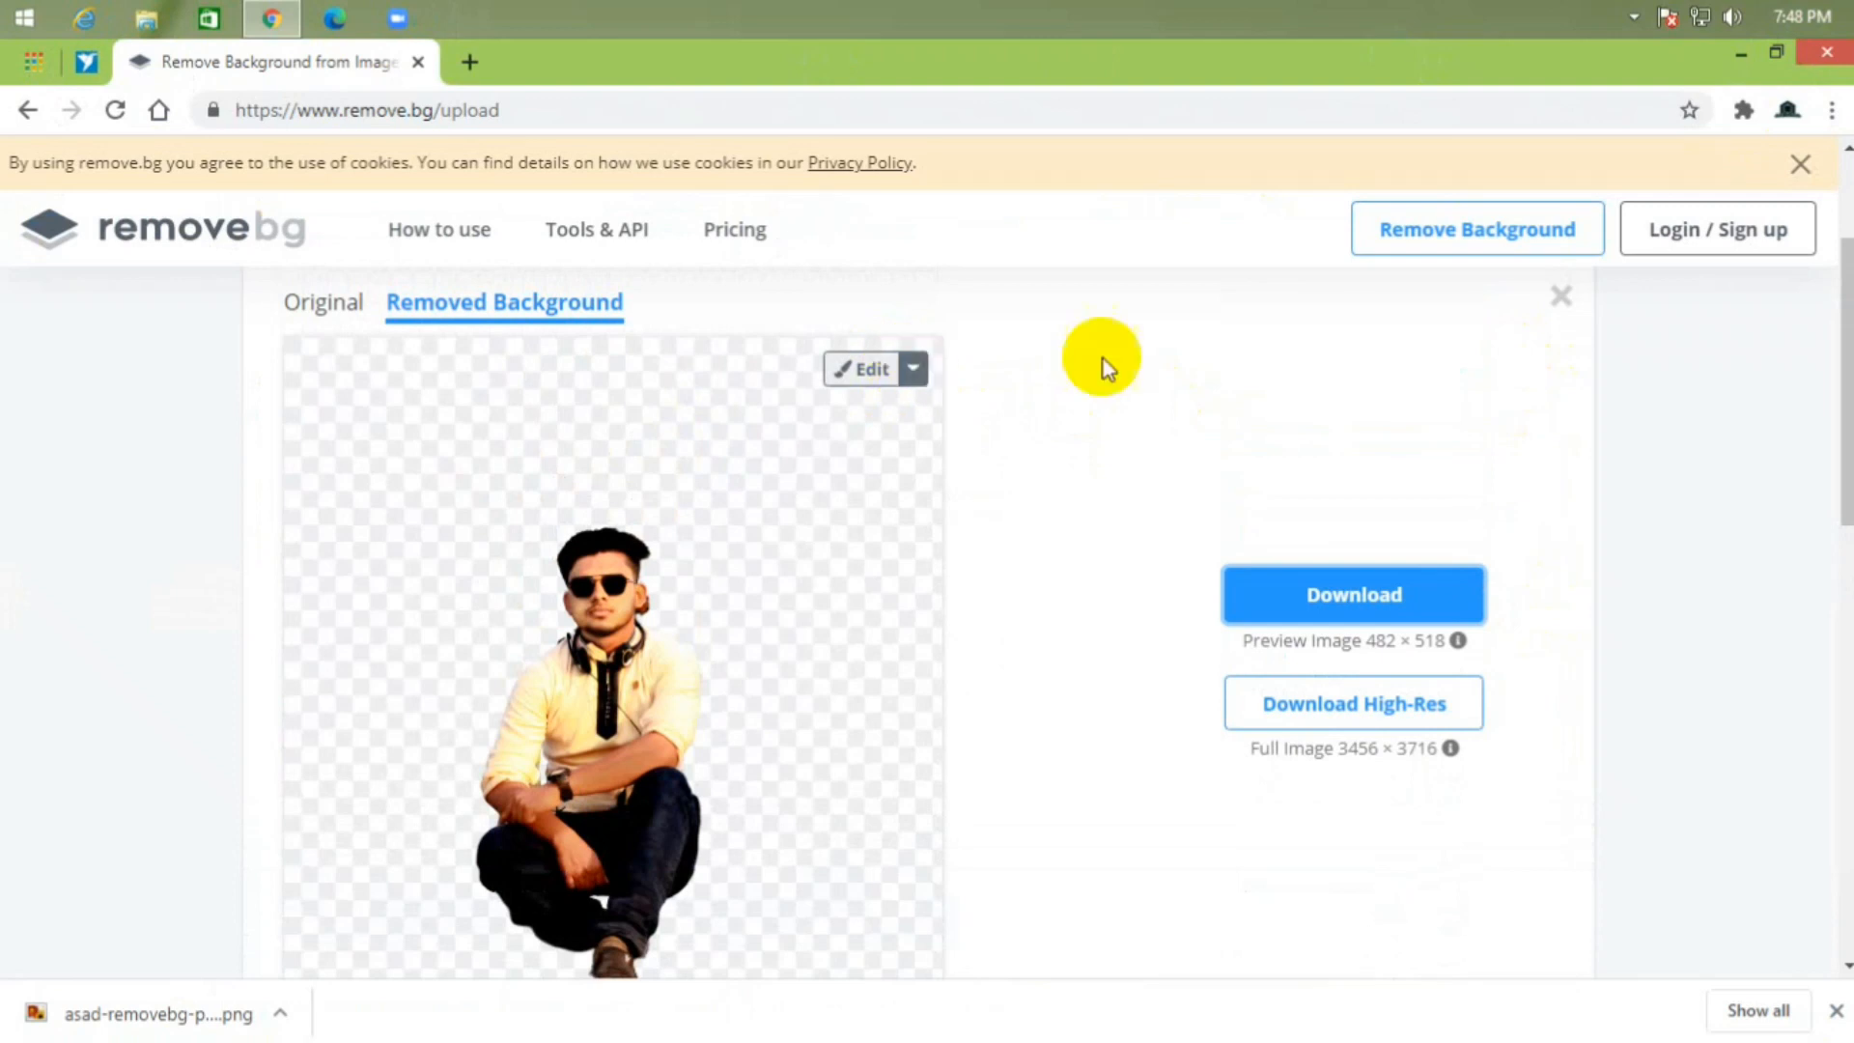
# Step: Scroll down the remove.bg result page
pyautogui.scroll(-3)
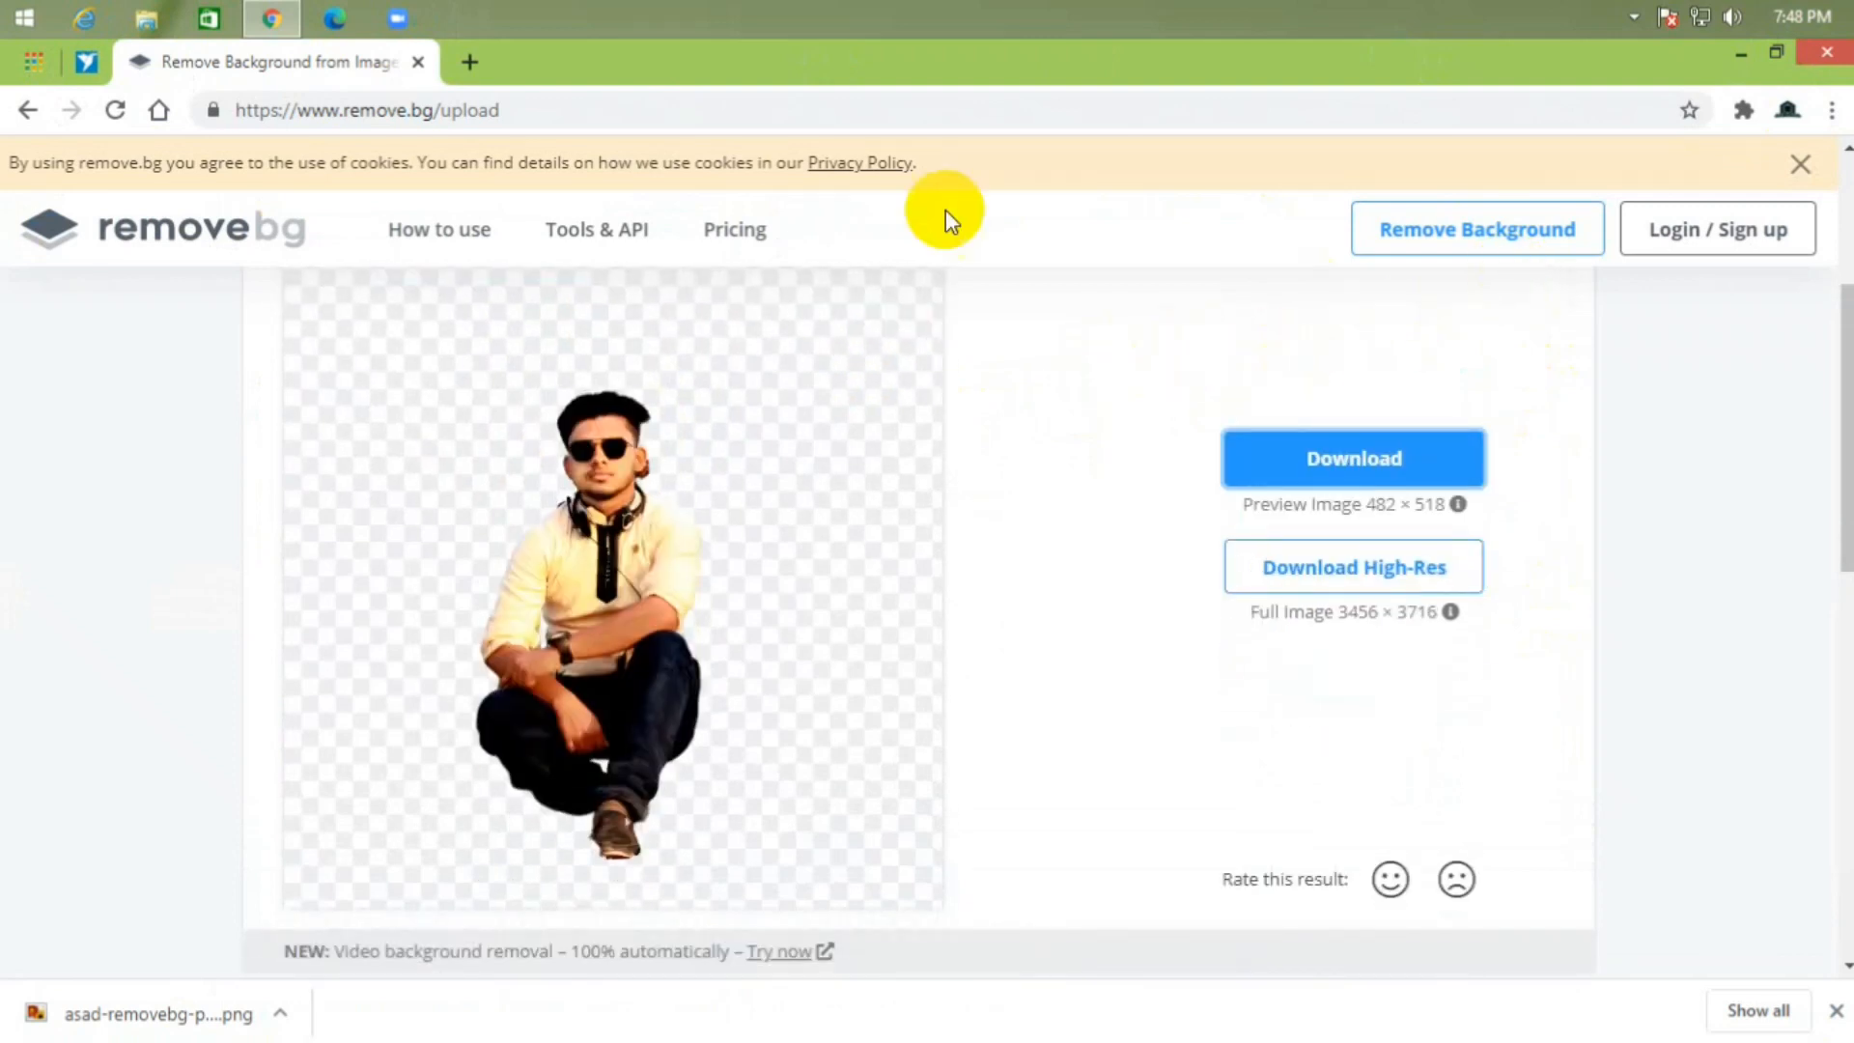
pyautogui.moveTo(1829, 55)
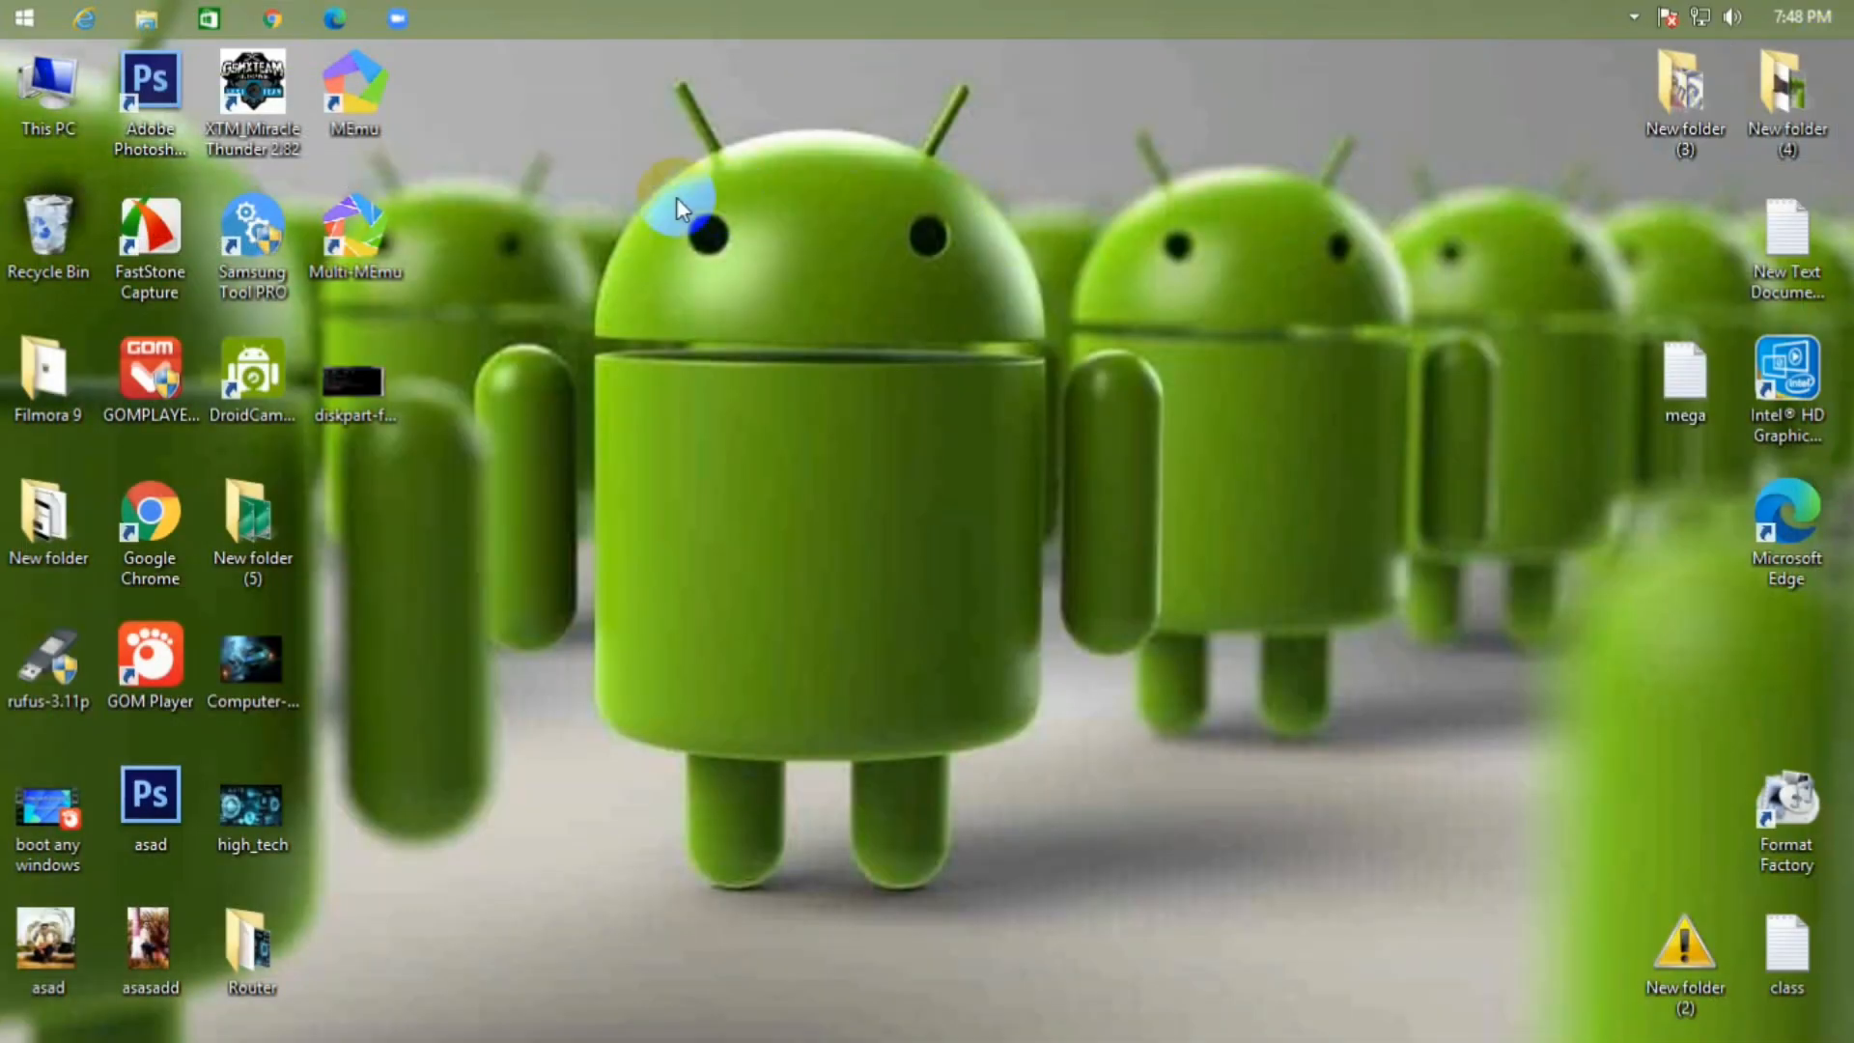
pyautogui.moveTo(1097, 777)
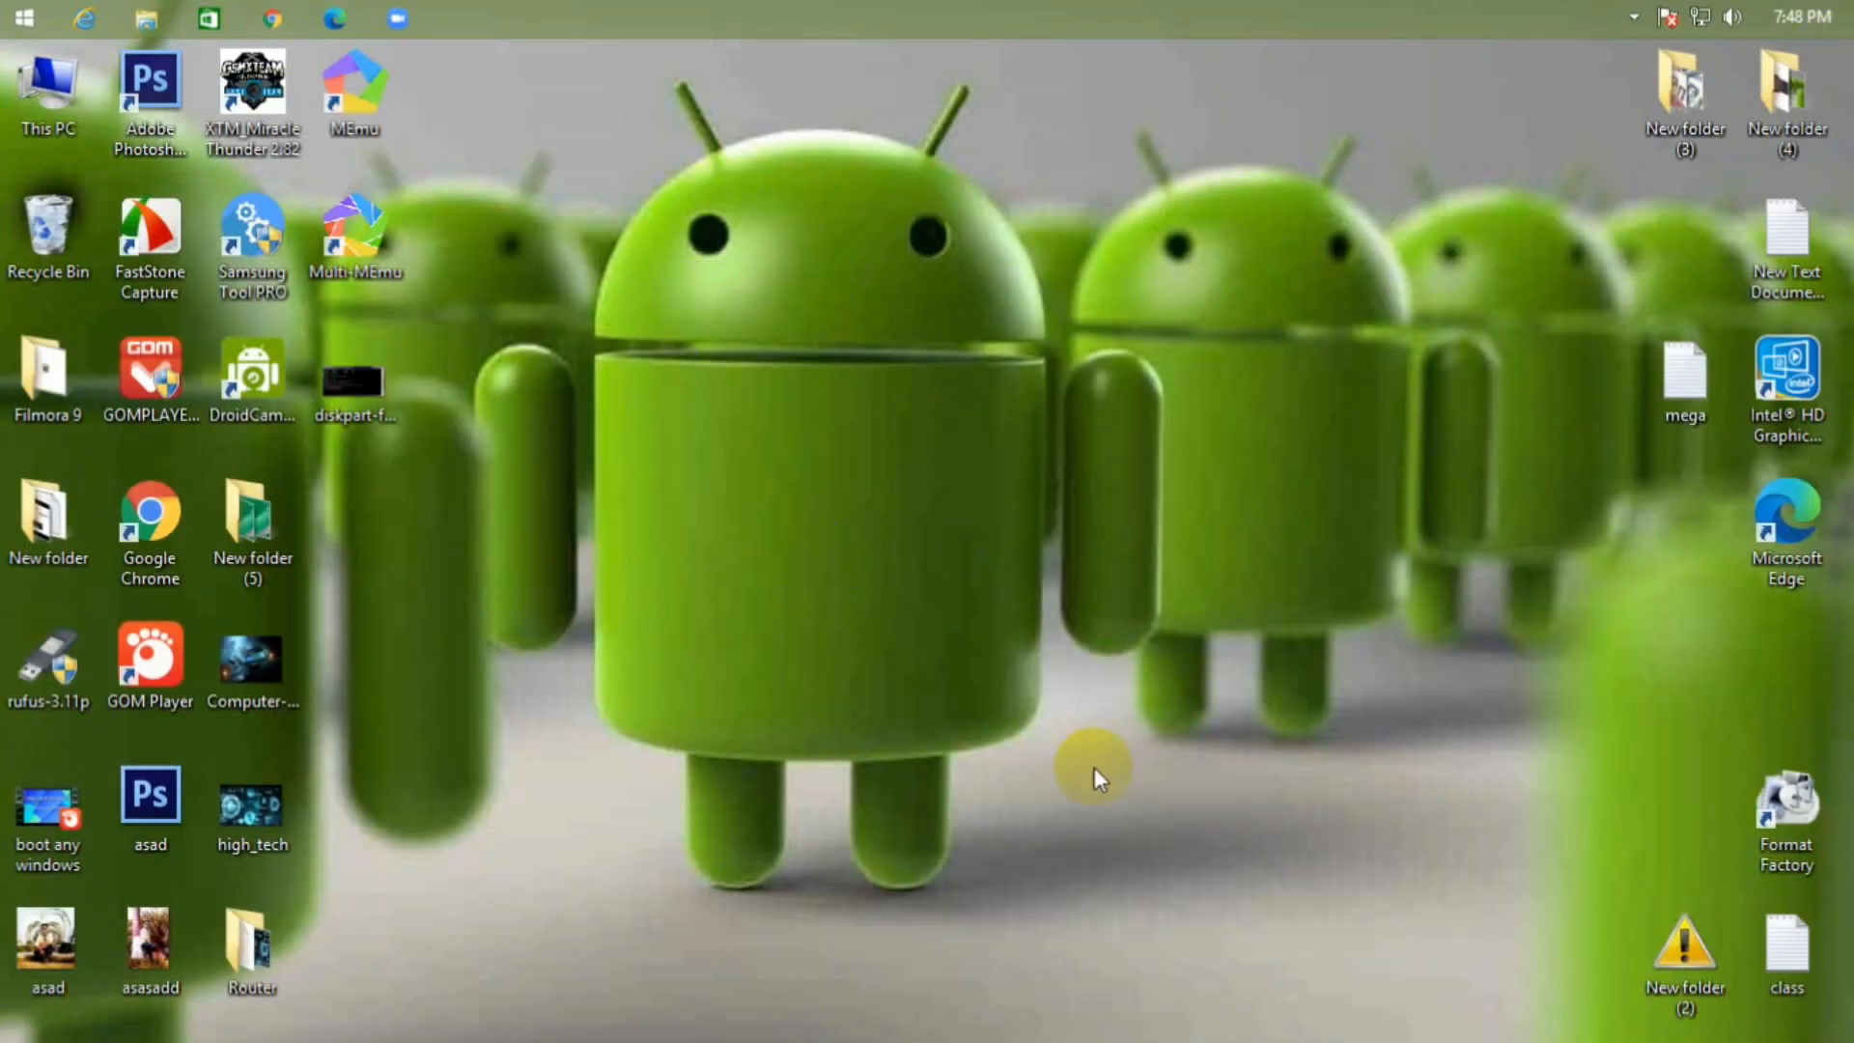